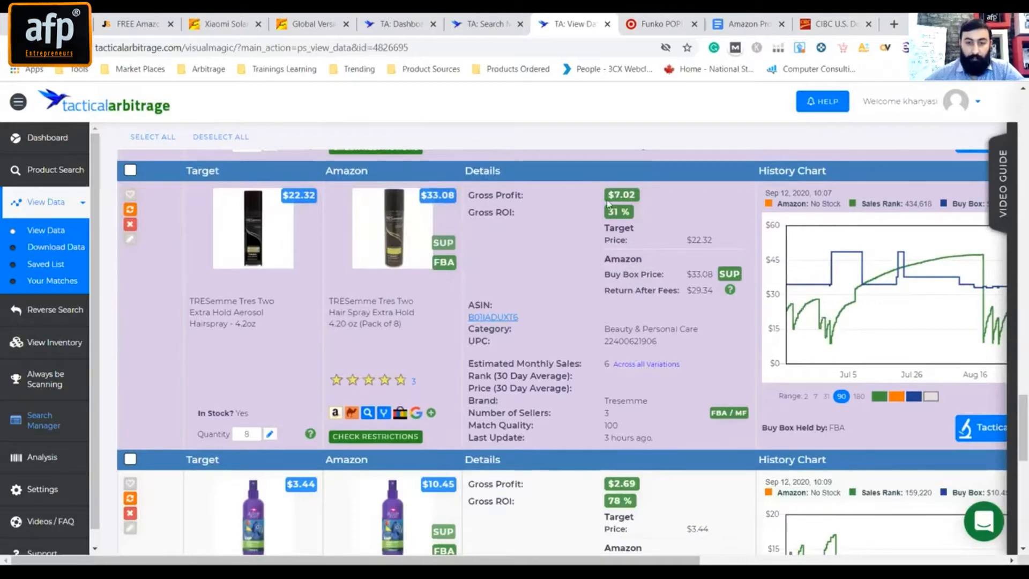
mouse_move(647, 223)
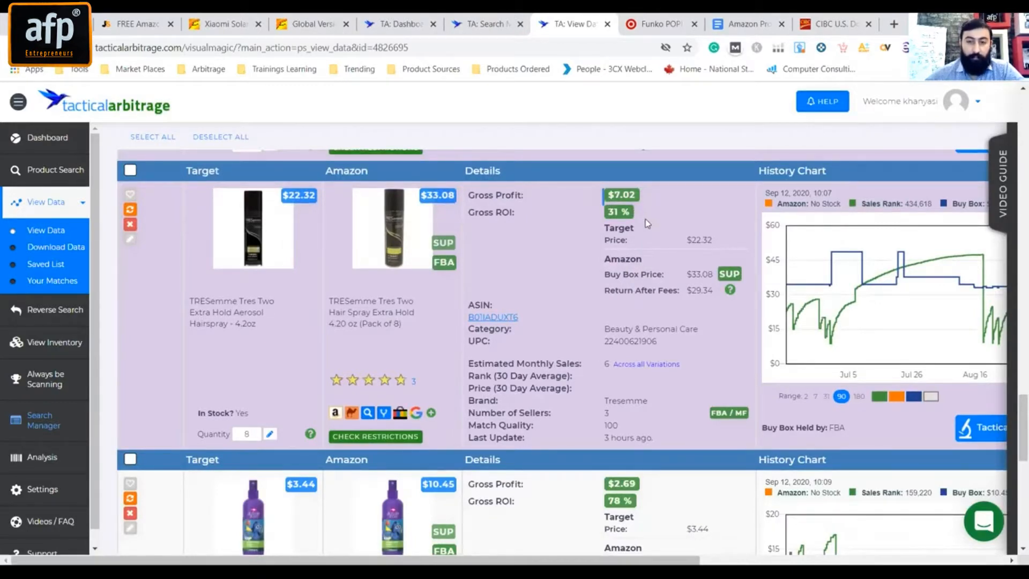
- Scroll through the current search results page
scroll(down, 3)
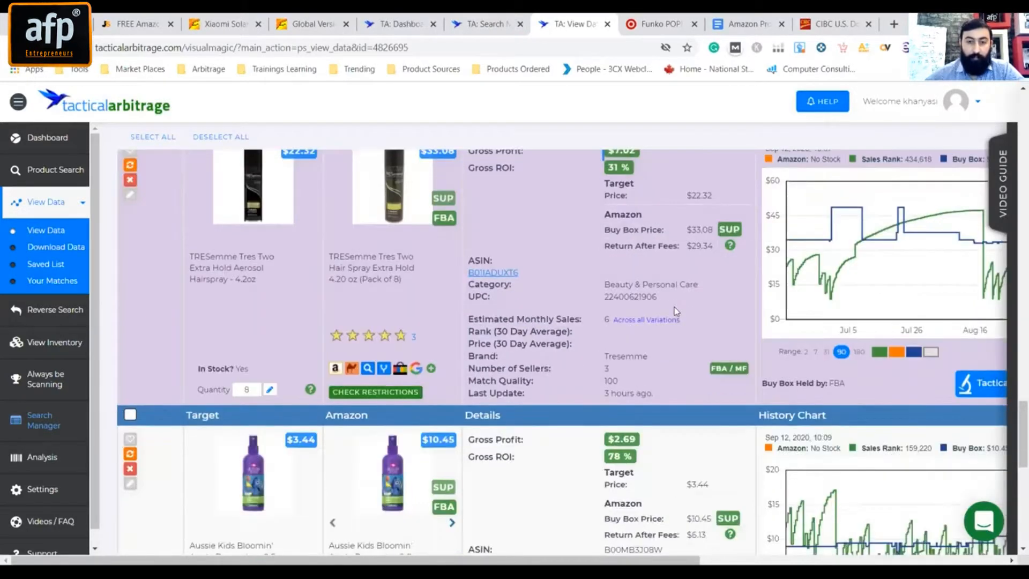
mouse_move(620, 371)
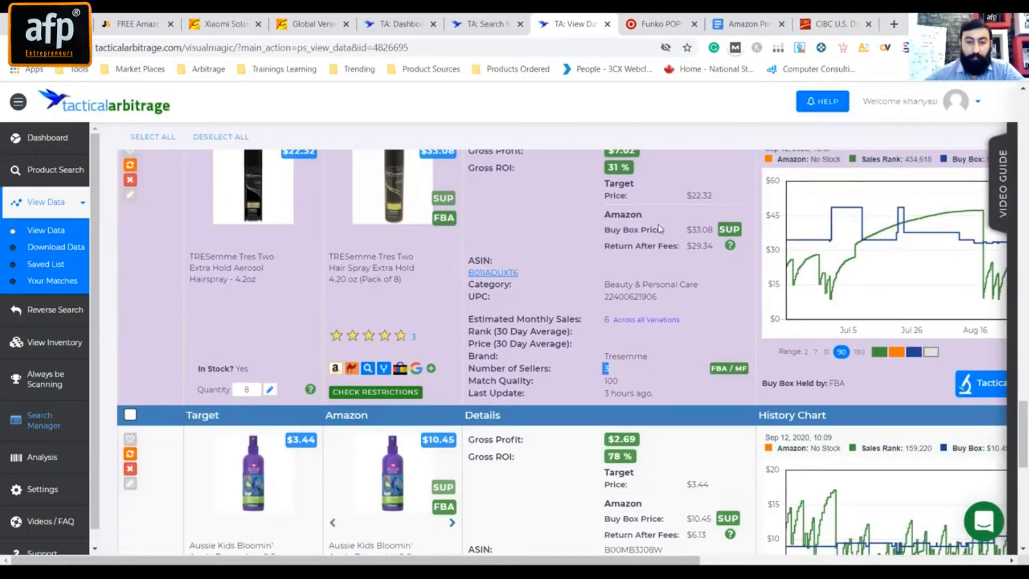
mouse_move(677, 315)
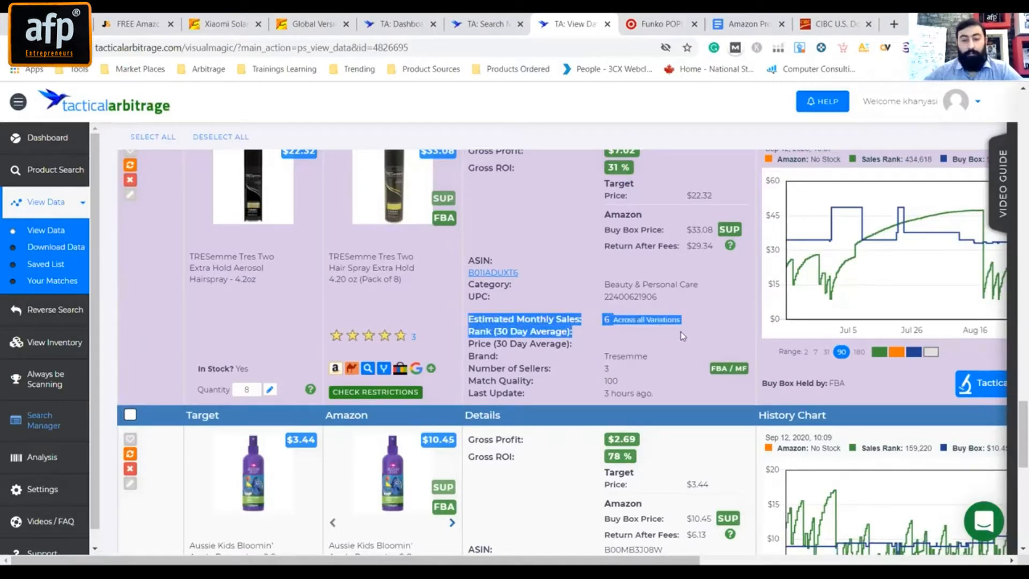
mouse_move(634, 284)
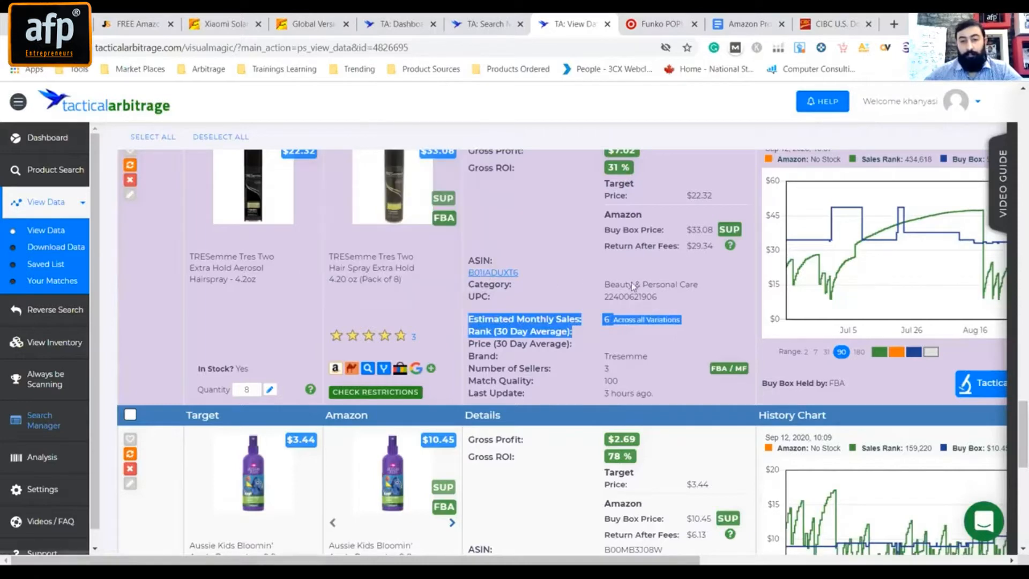
scroll(down, 3)
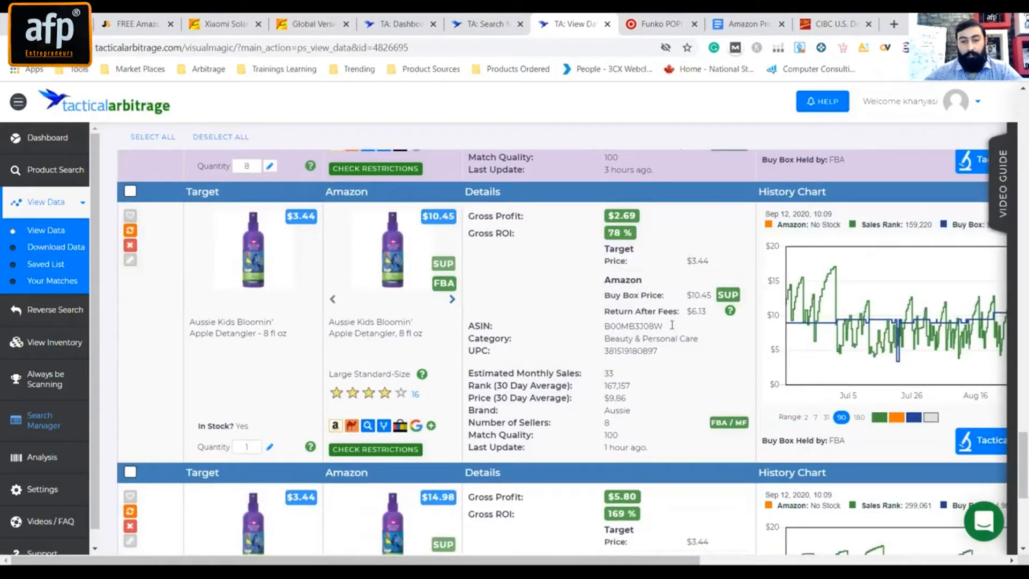
mouse_move(263, 261)
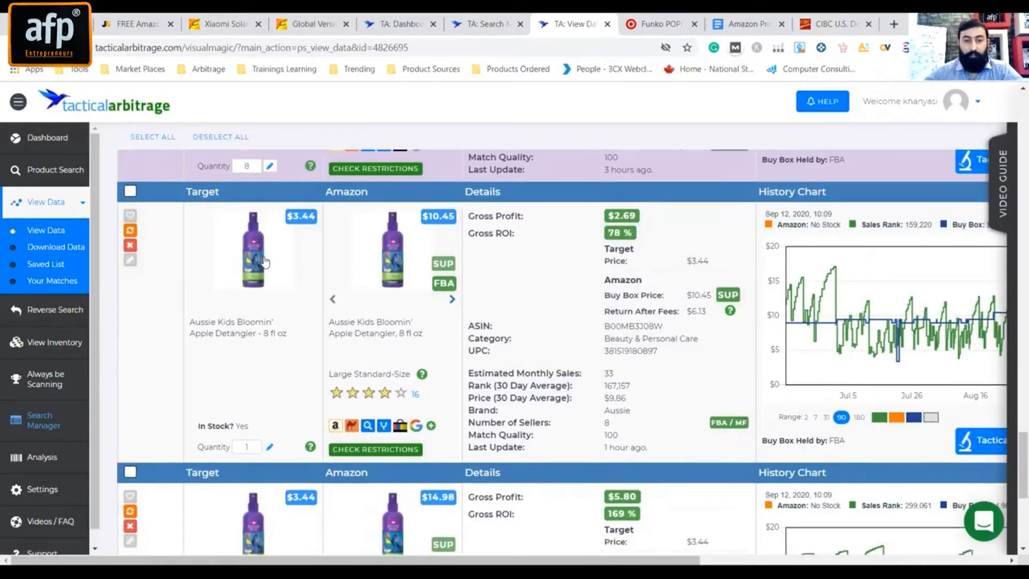
mouse_move(252, 252)
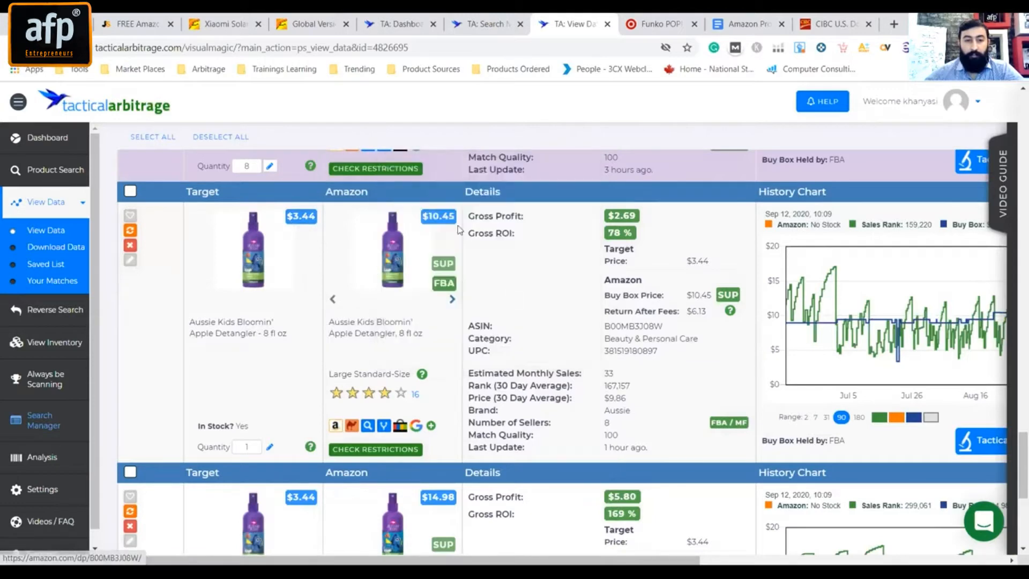
mouse_move(461, 300)
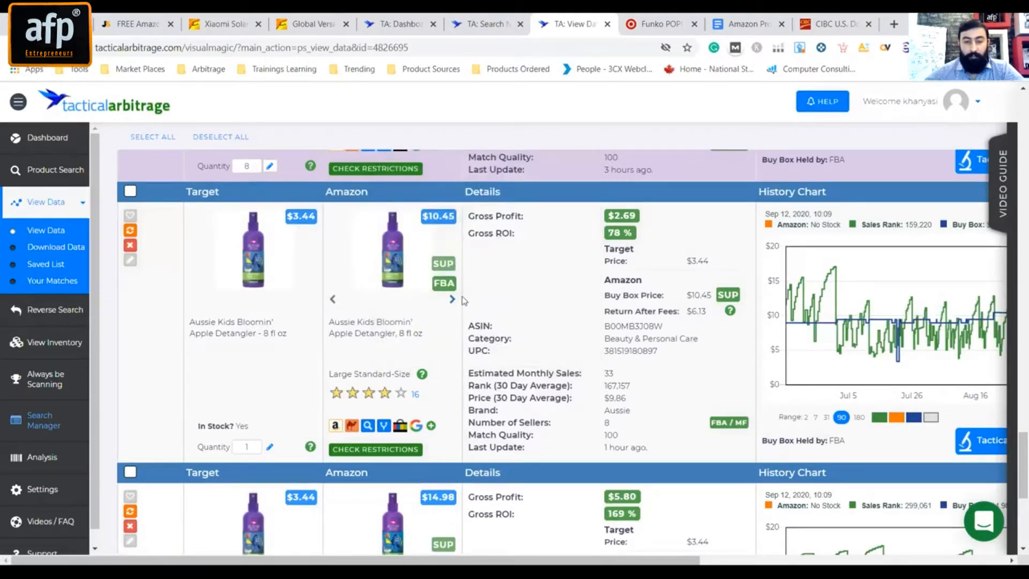
scroll(down, 3)
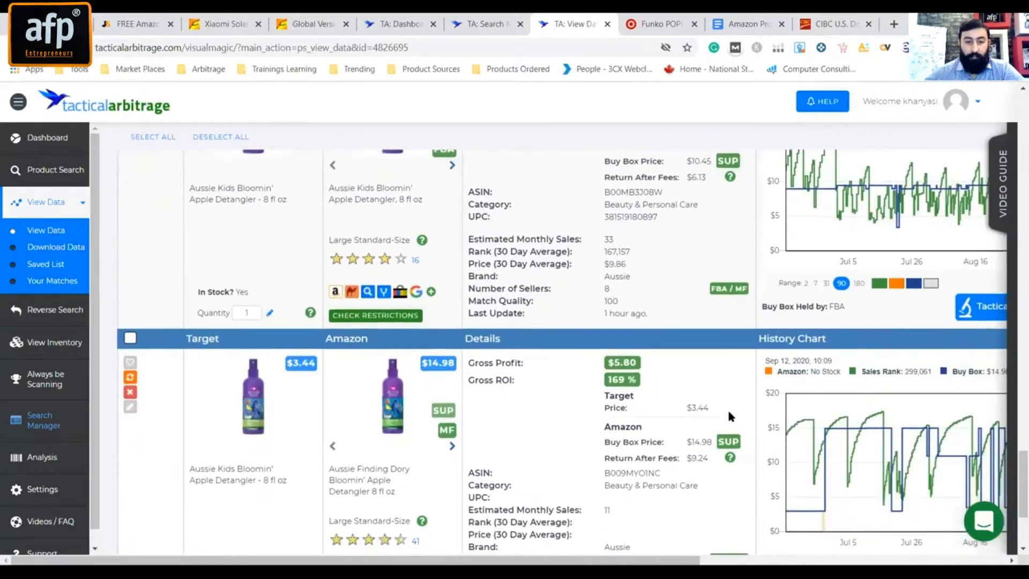
scroll(down, 3)
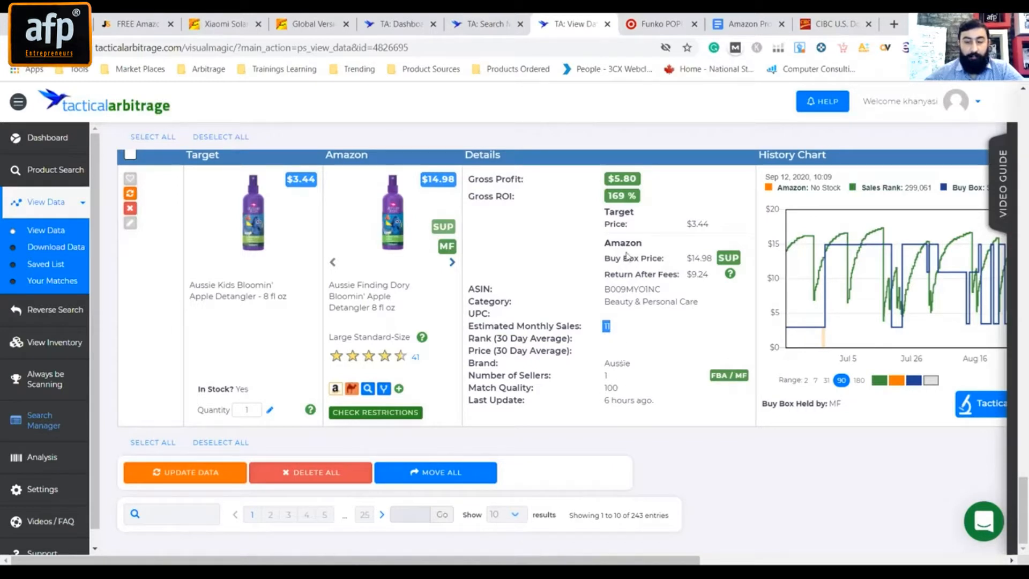
mouse_move(720, 361)
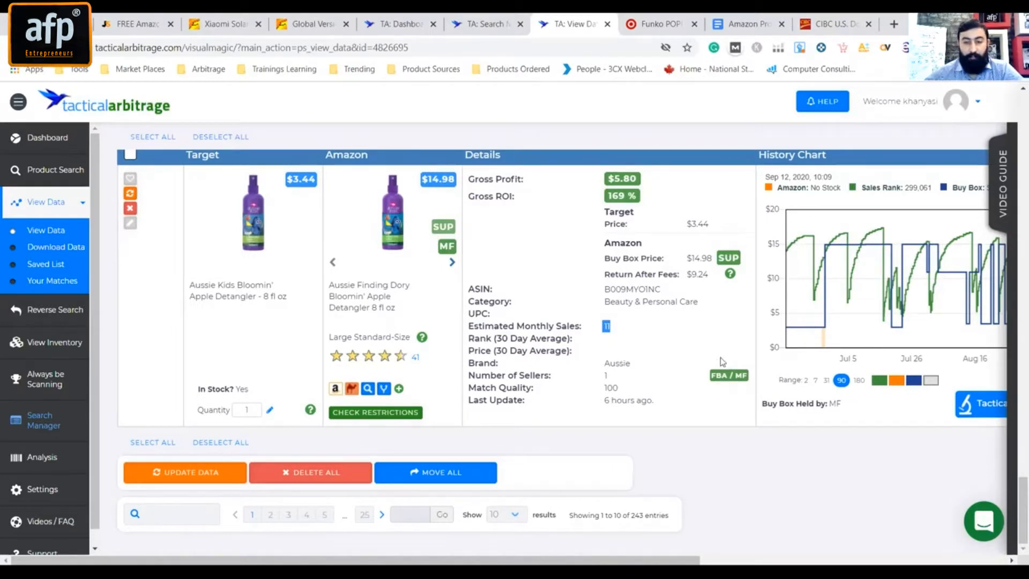
scroll(down, 3)
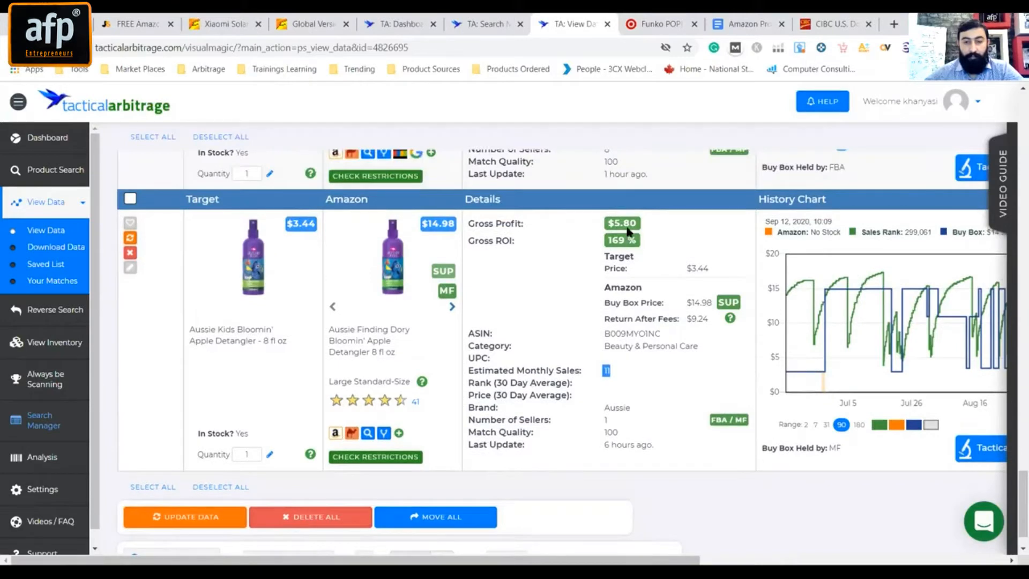
scroll(up, 3)
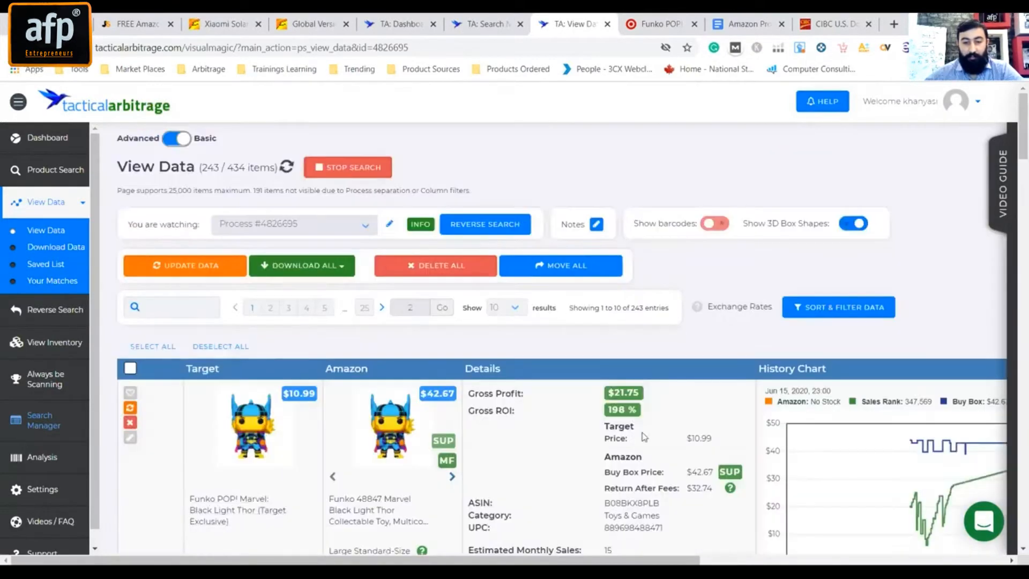
scroll(down, 3)
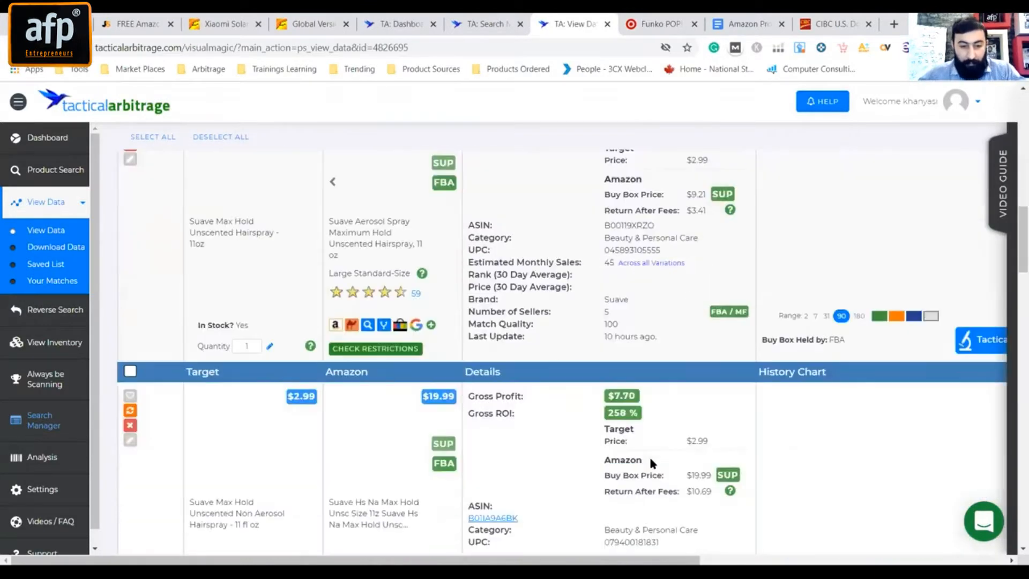
scroll(down, 3)
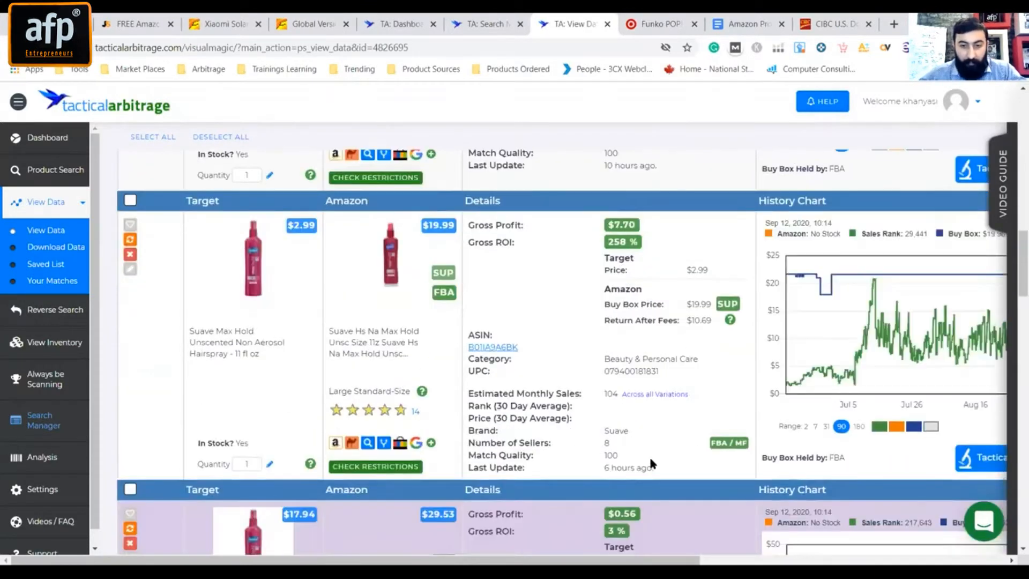
scroll(down, 3)
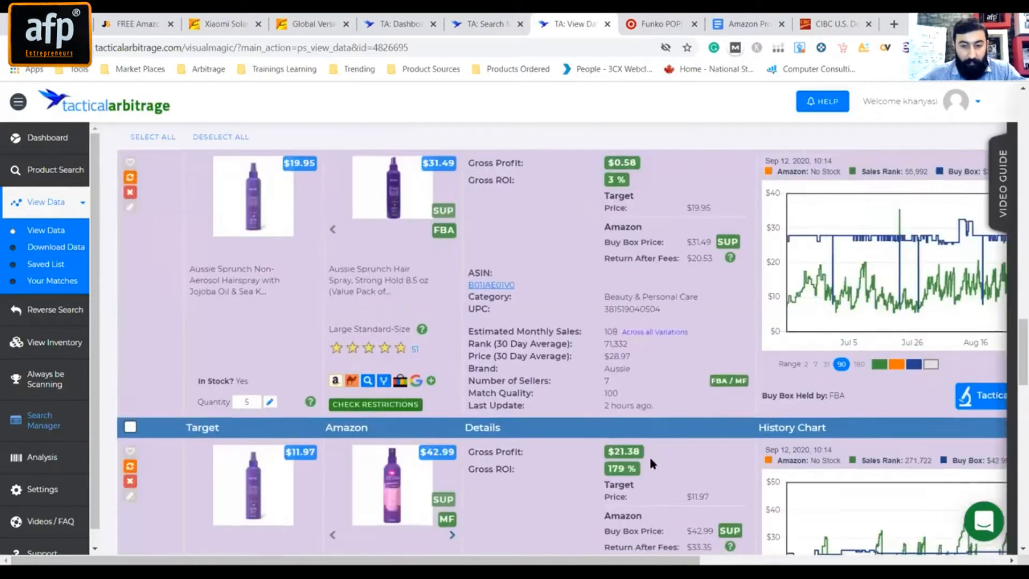
scroll(down, 3)
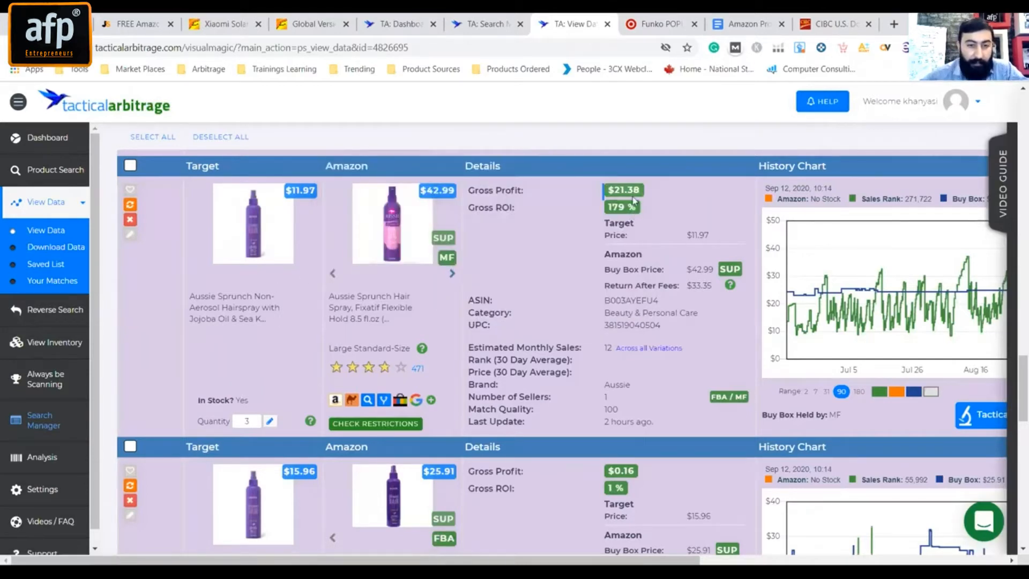
scroll(down, 3)
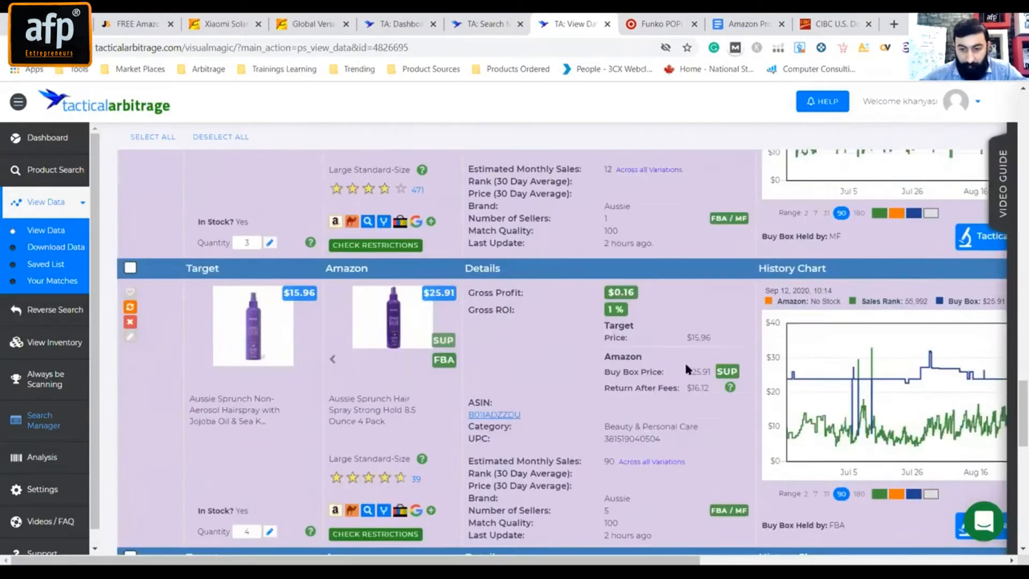
scroll(down, 3)
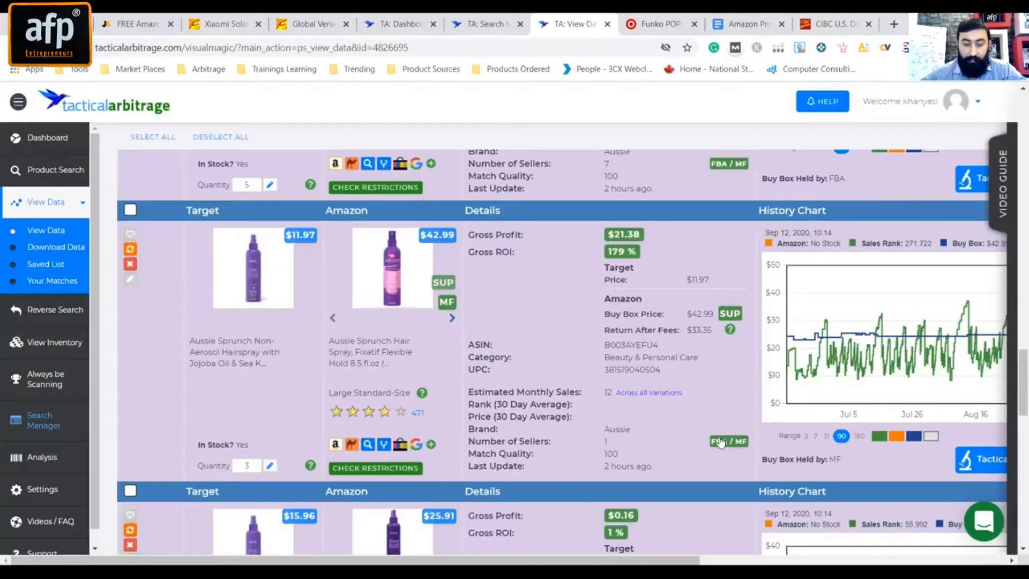
scroll(down, 3)
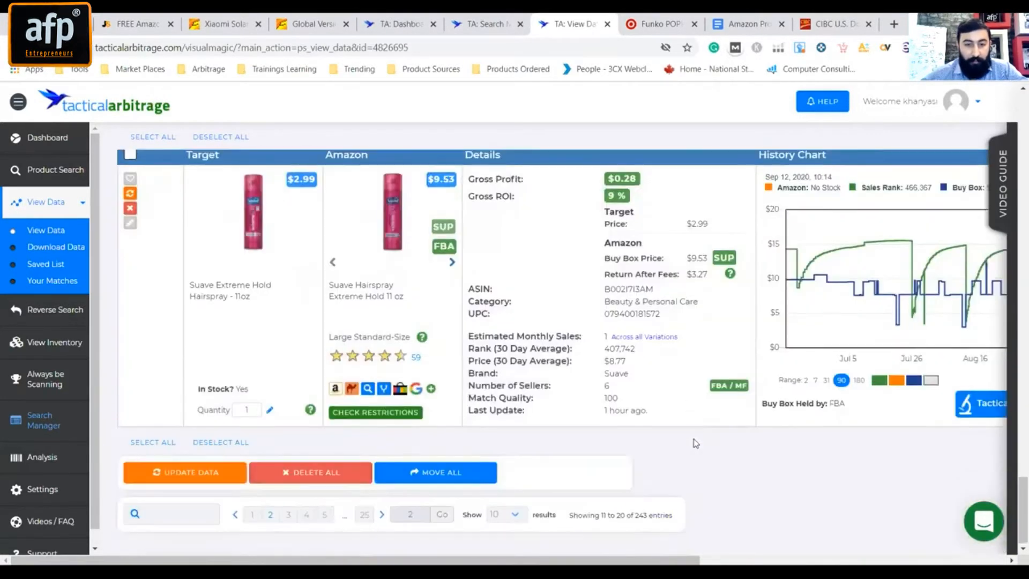
scroll(down, 3)
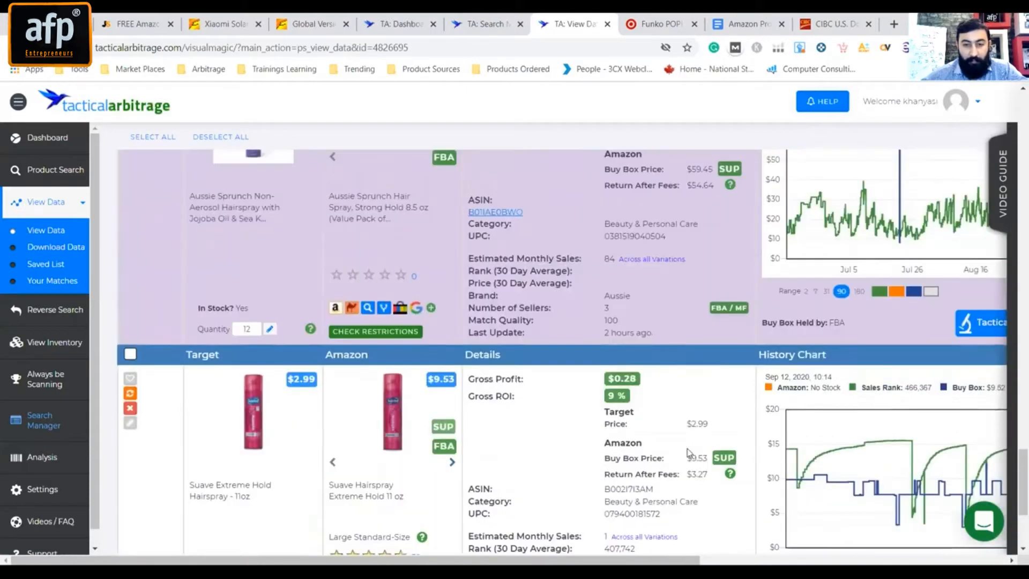
scroll(down, 3)
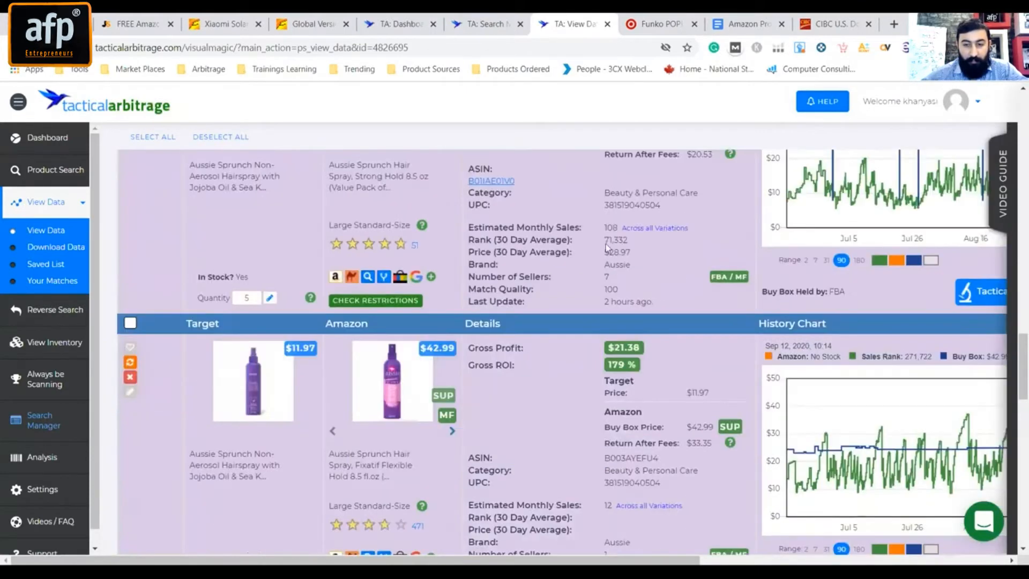
mouse_move(47, 137)
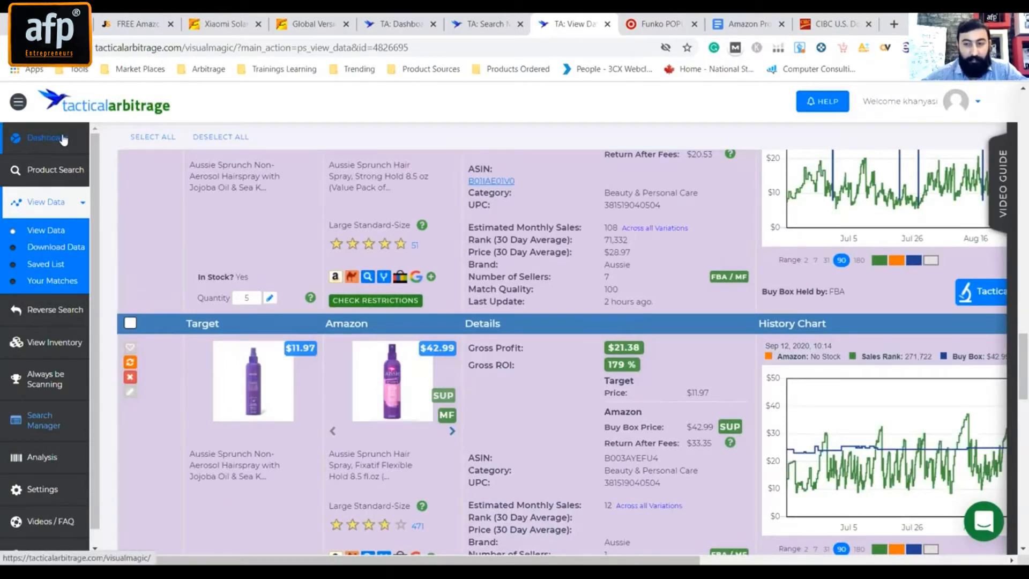
- Go via Dashboard to Product Search and list source domains under All
click(56, 169)
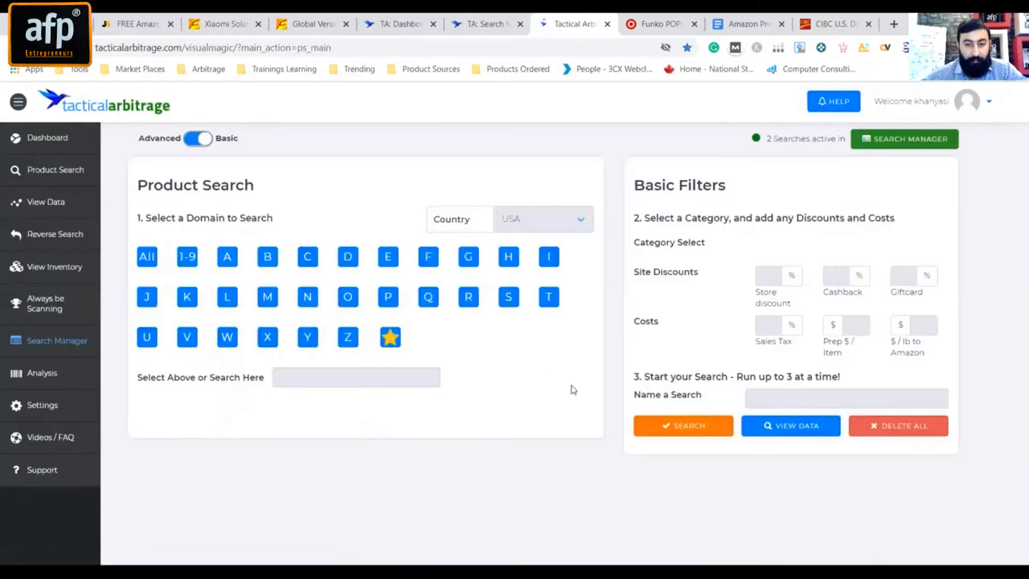
click(146, 256)
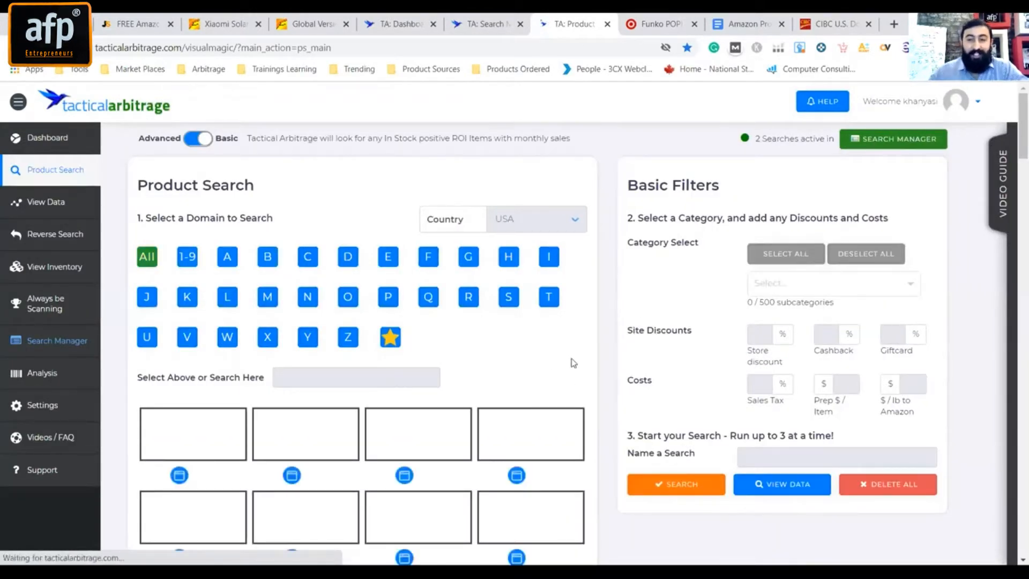
scroll(down, 3)
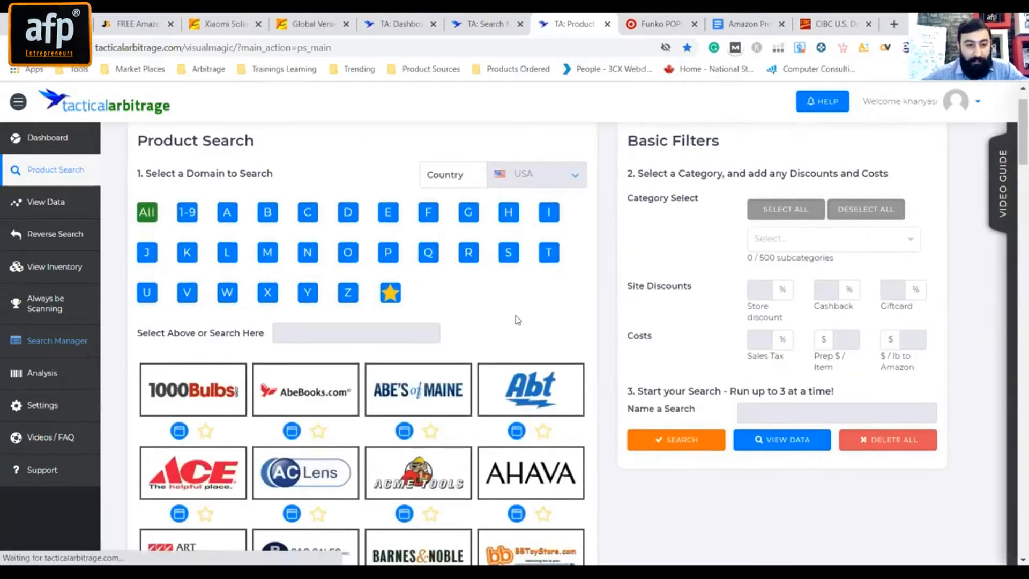
scroll(down, 3)
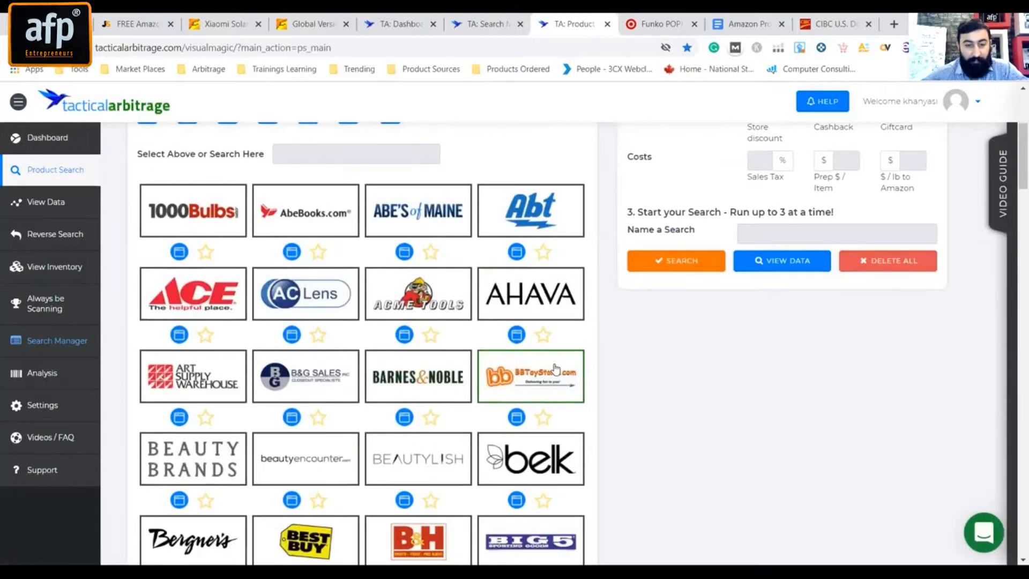
scroll(down, 3)
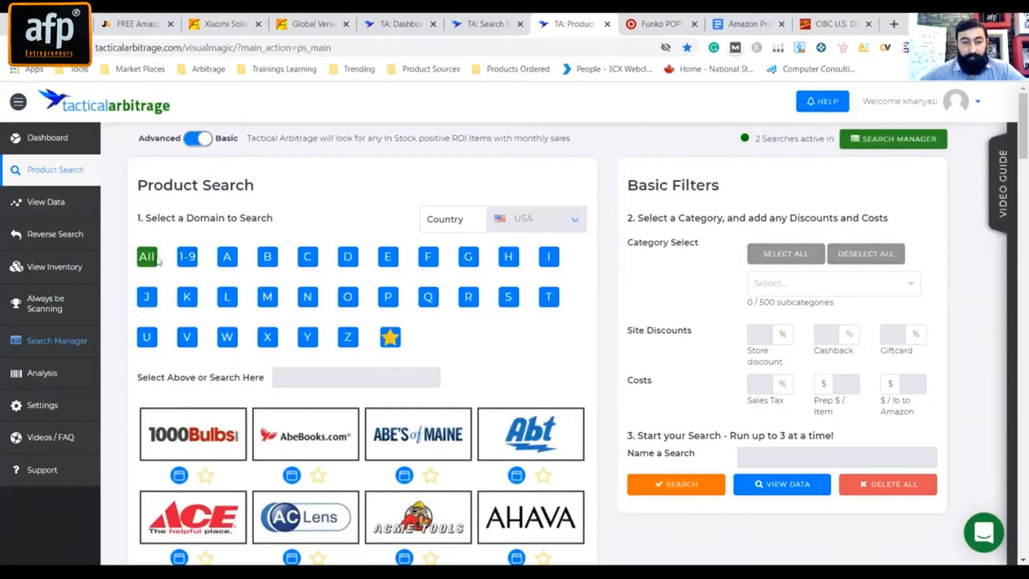
click(227, 336)
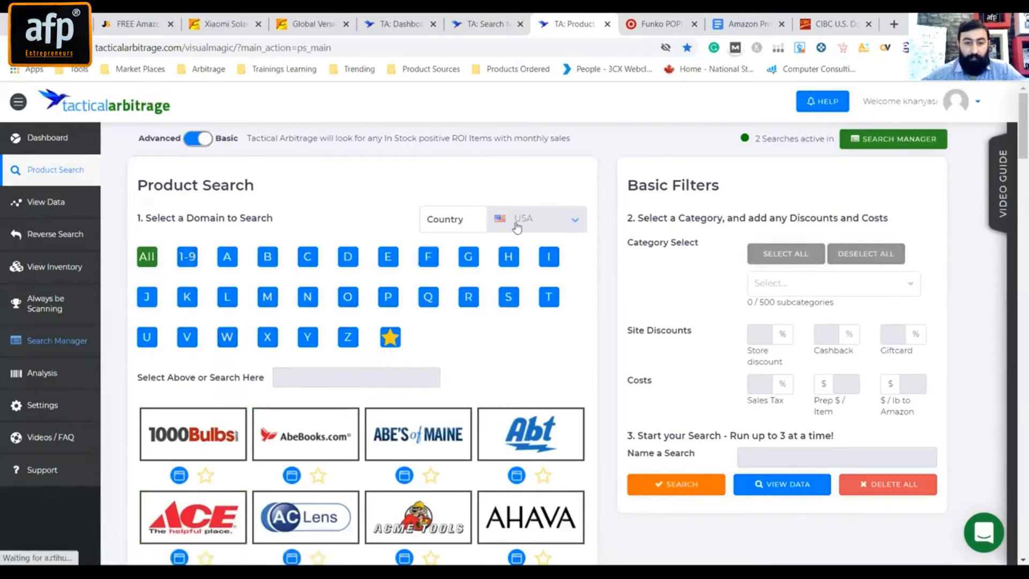
- Open the Country dropdown listing USA, UK, Canada, Germany and other marketplaces
click(535, 218)
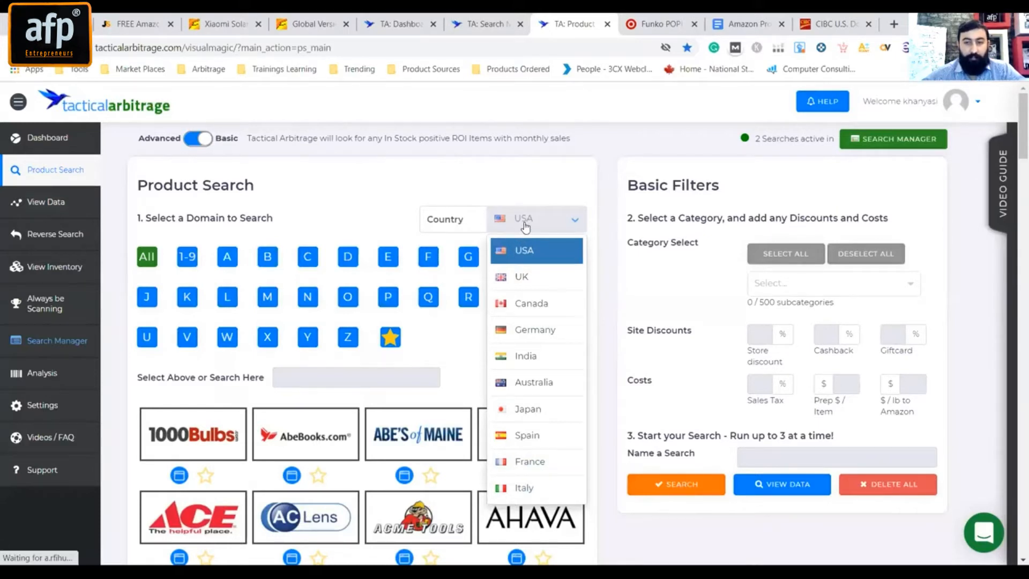
mouse_move(600, 334)
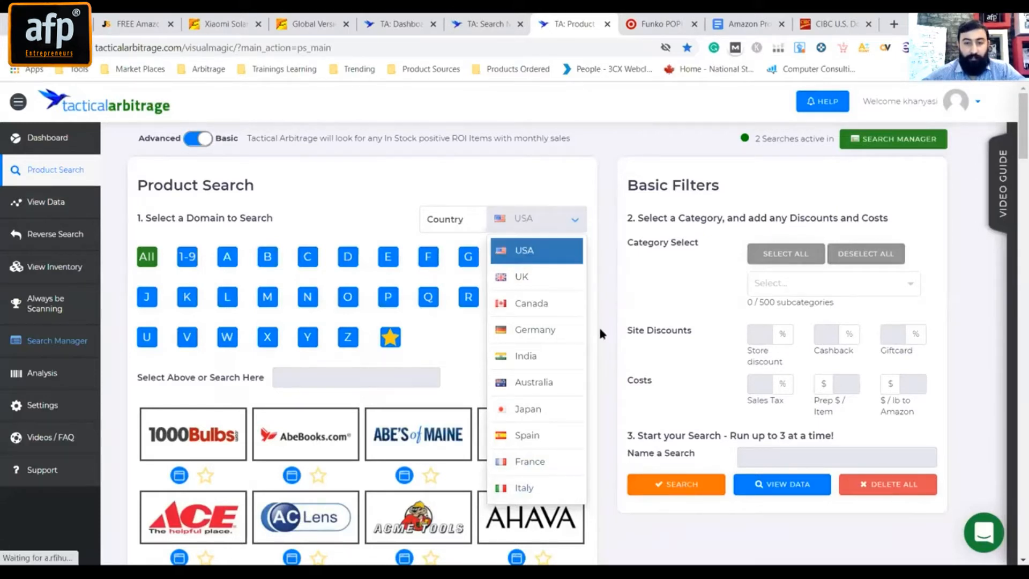
- Close the country list with USA kept and browse the domain logo grid for Sears
scroll(down, 3)
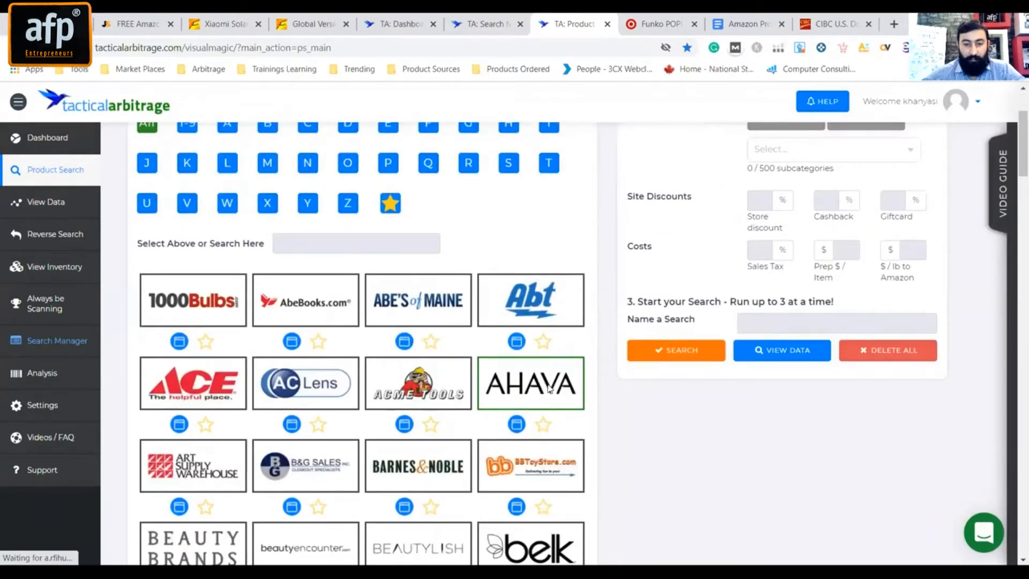
scroll(down, 3)
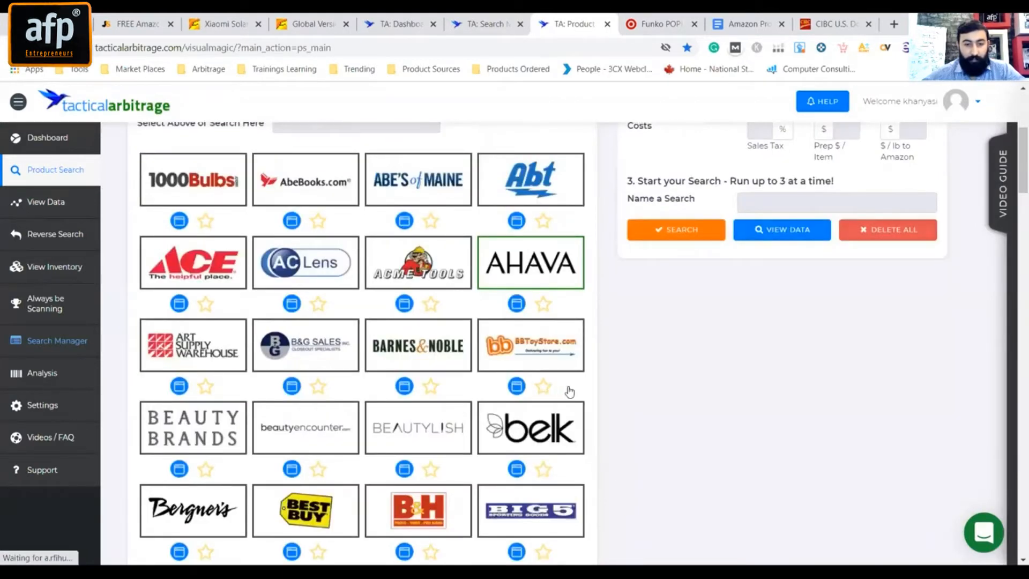
mouse_move(560, 391)
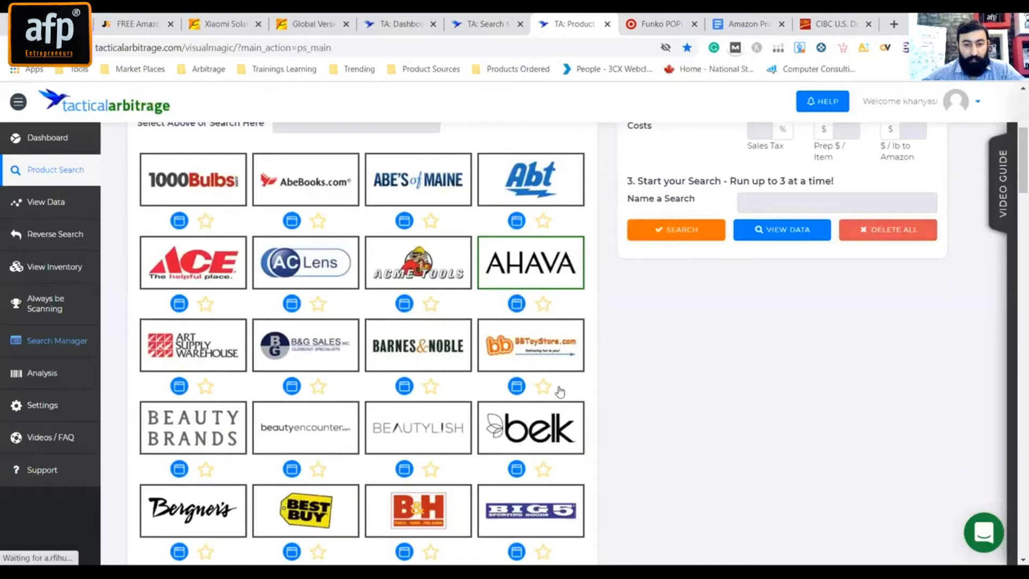
scroll(down, 3)
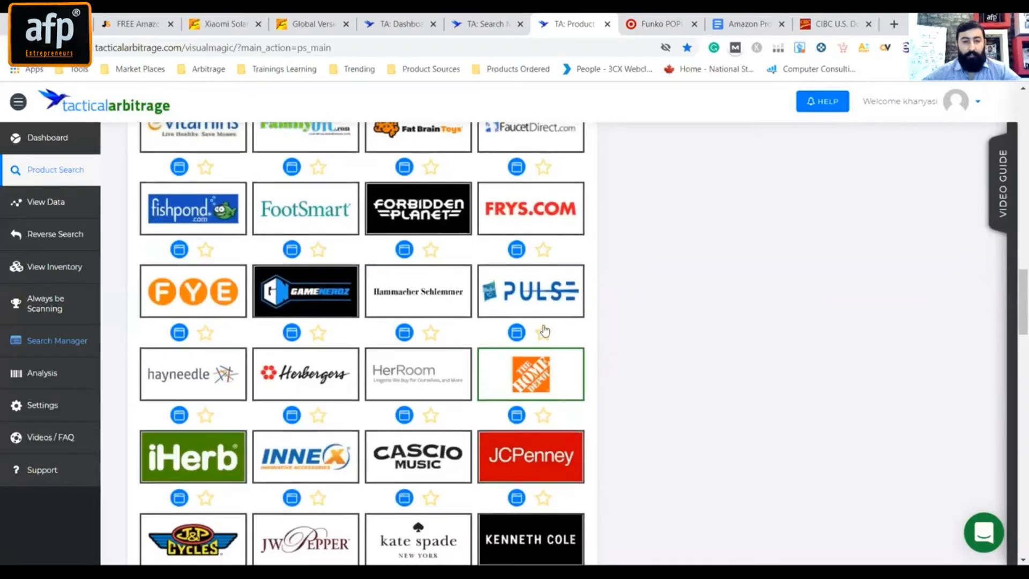
scroll(down, 3)
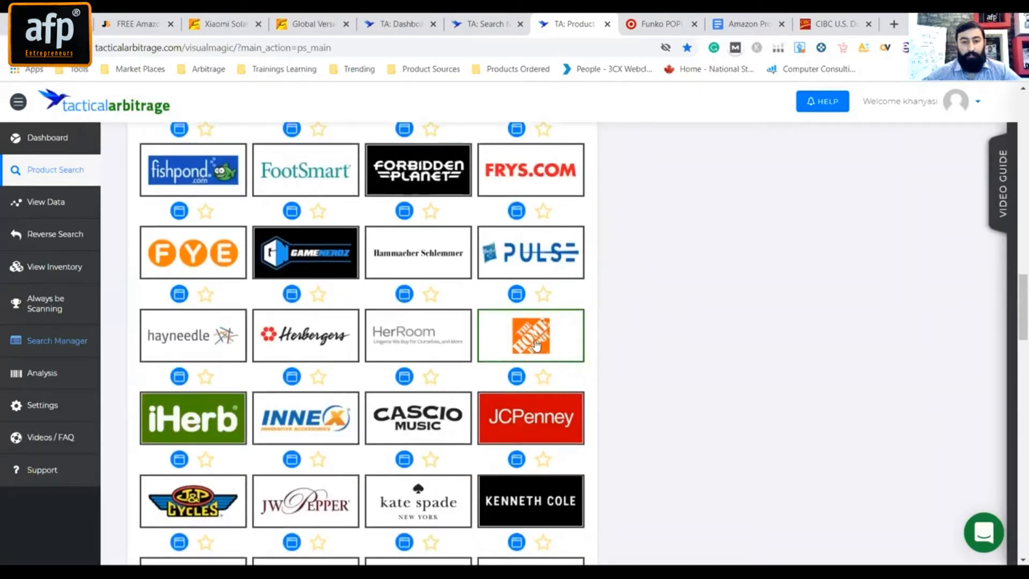
mouse_move(530, 336)
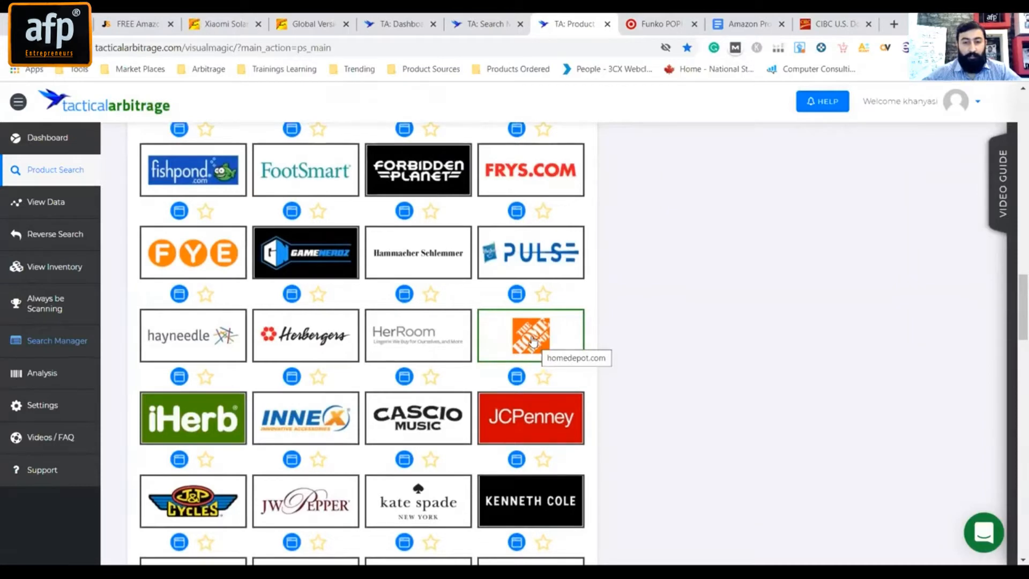
scroll(down, 3)
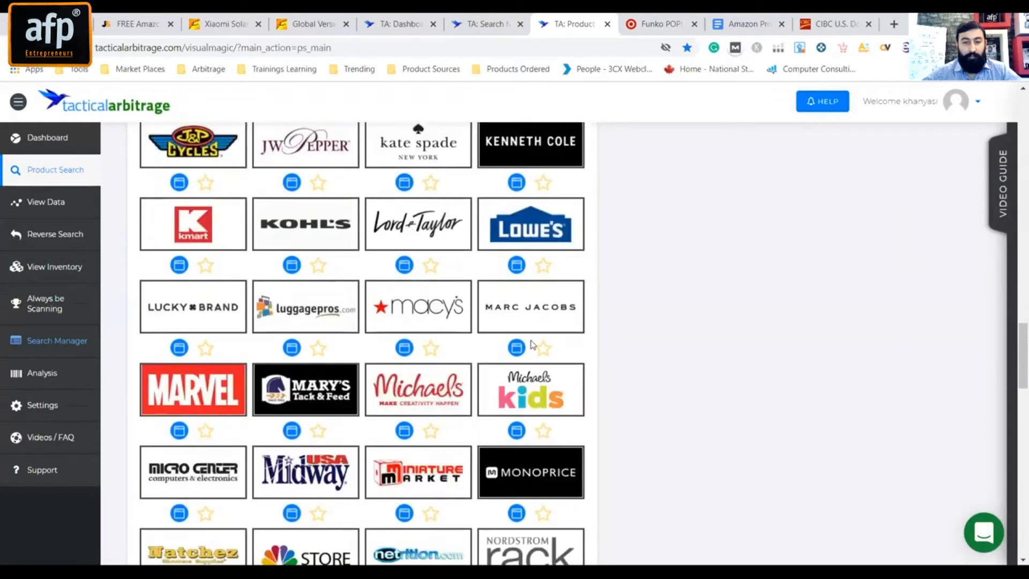
scroll(down, 3)
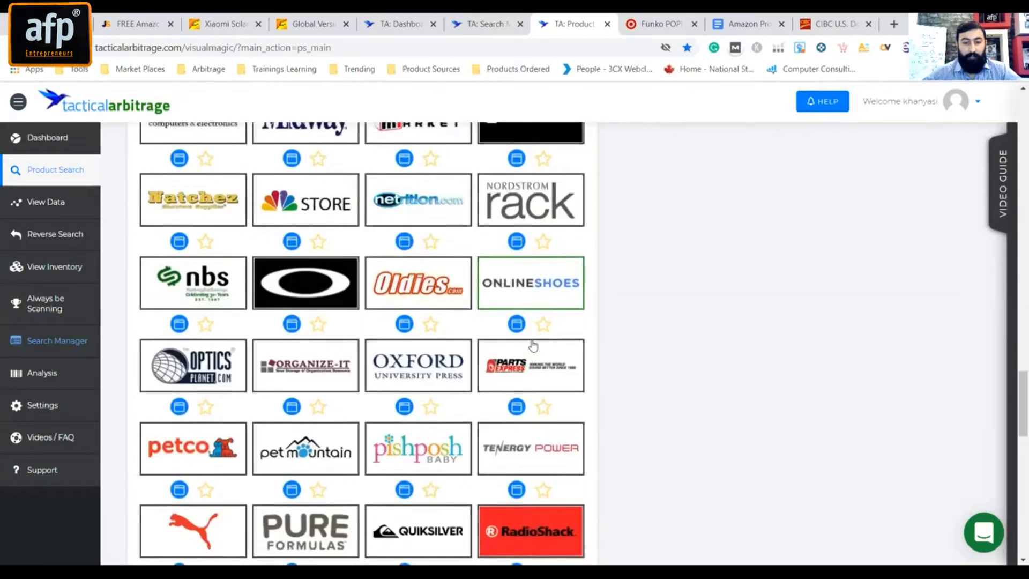
scroll(down, 3)
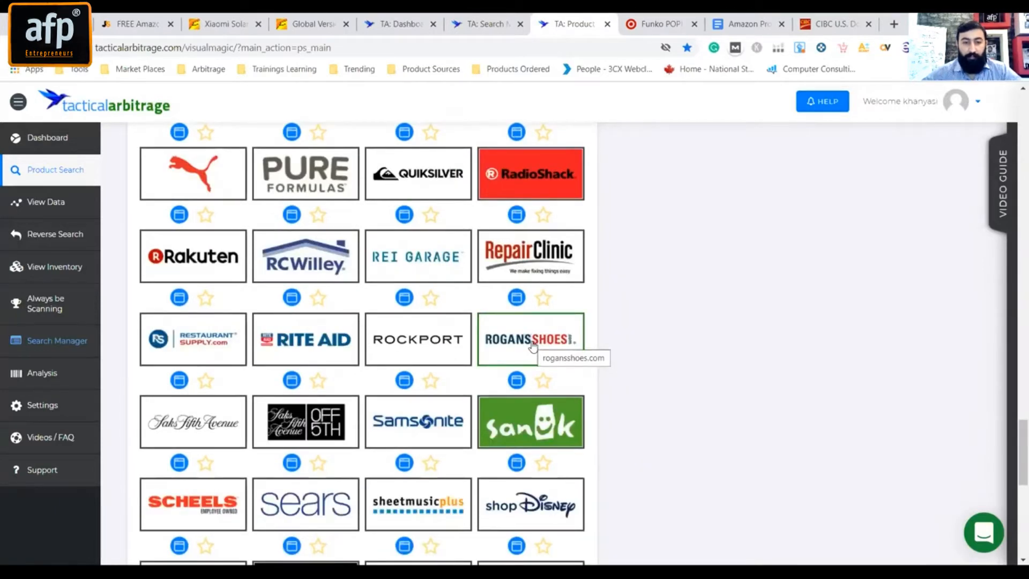
scroll(down, 3)
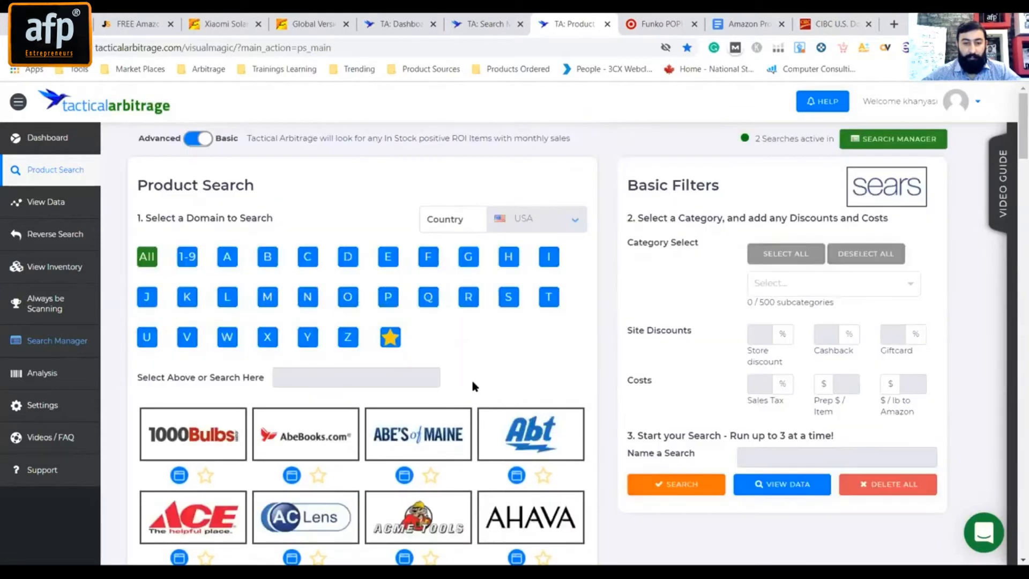
- Reset the Sears category selection, then tick categories including Jewelry and Pet Supplies
scroll(down, 3)
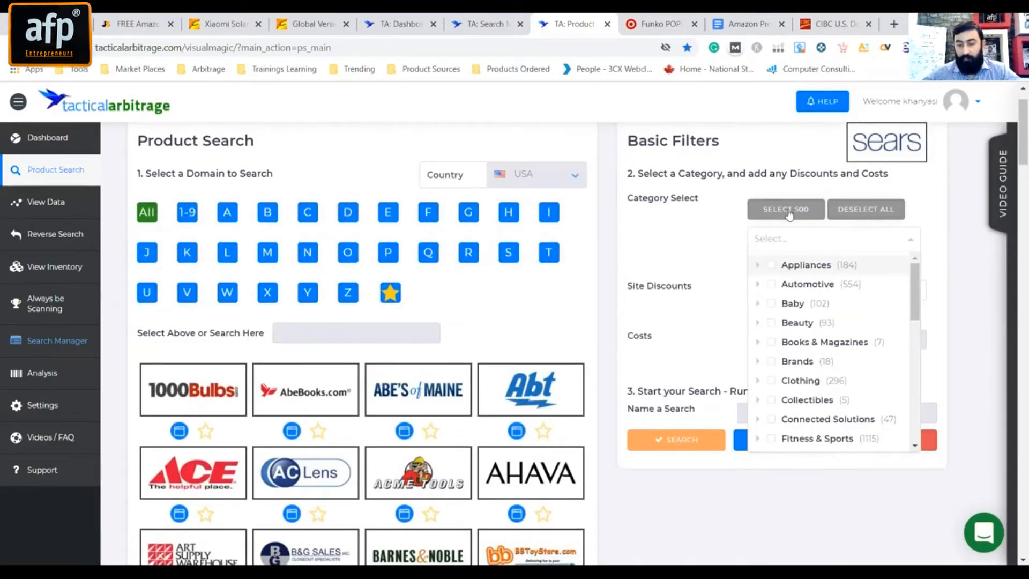
mouse_move(797, 213)
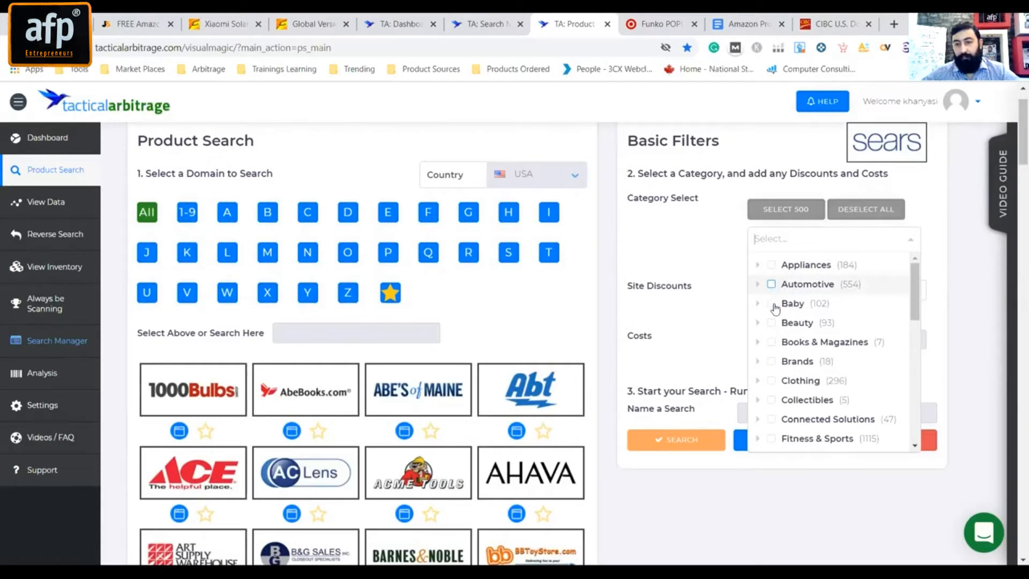
click(771, 283)
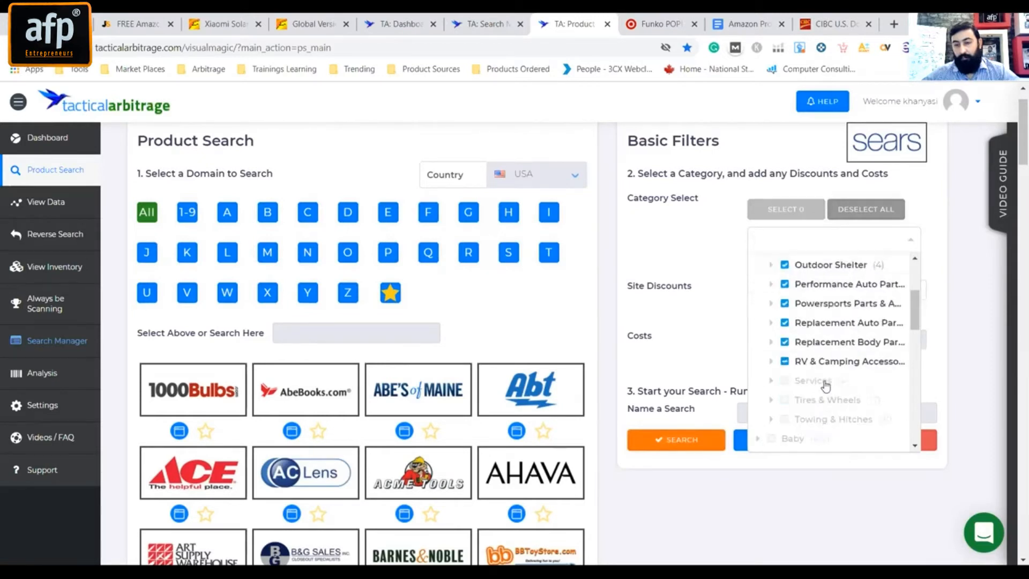
click(759, 284)
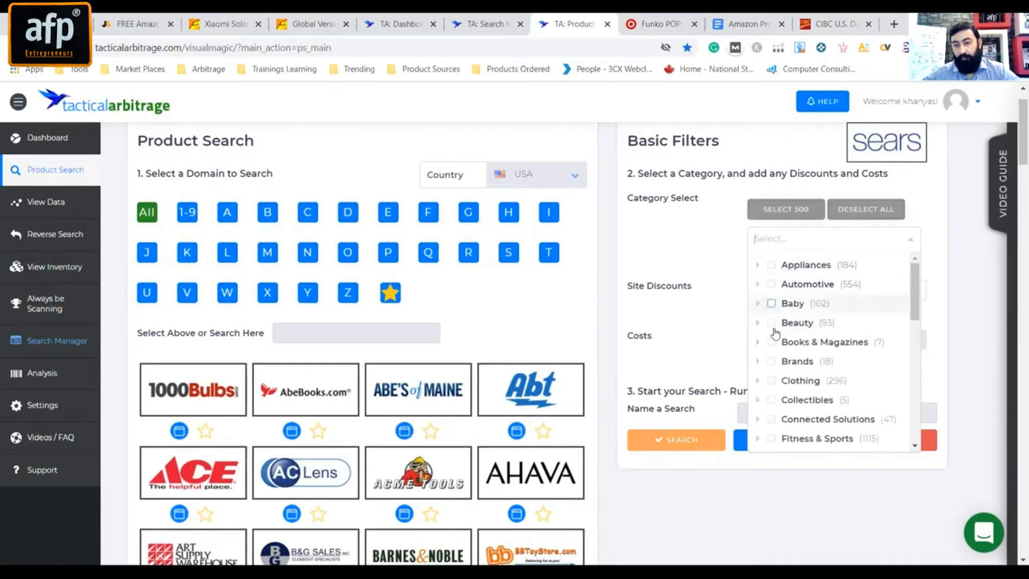
click(771, 302)
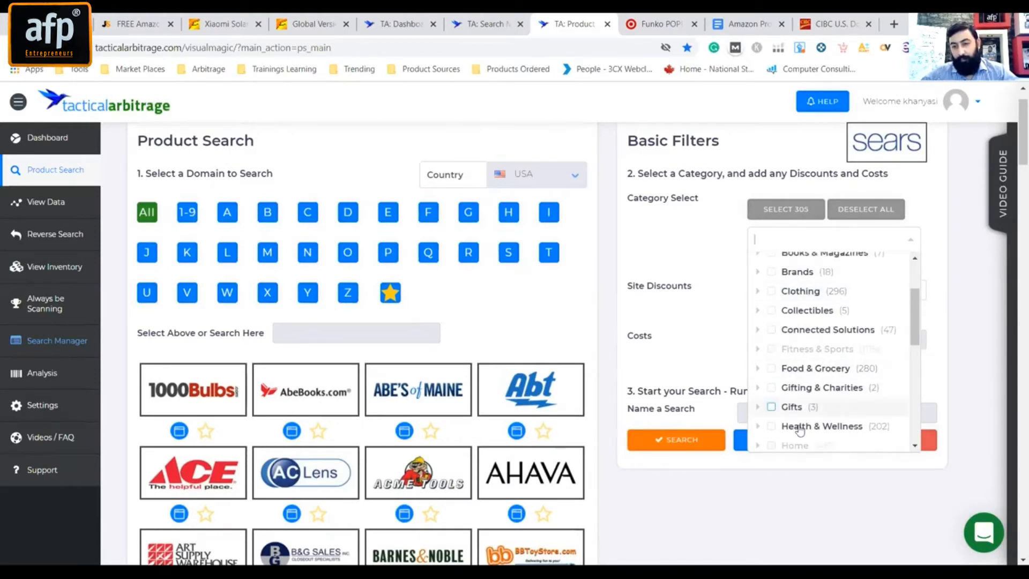
scroll(down, 3)
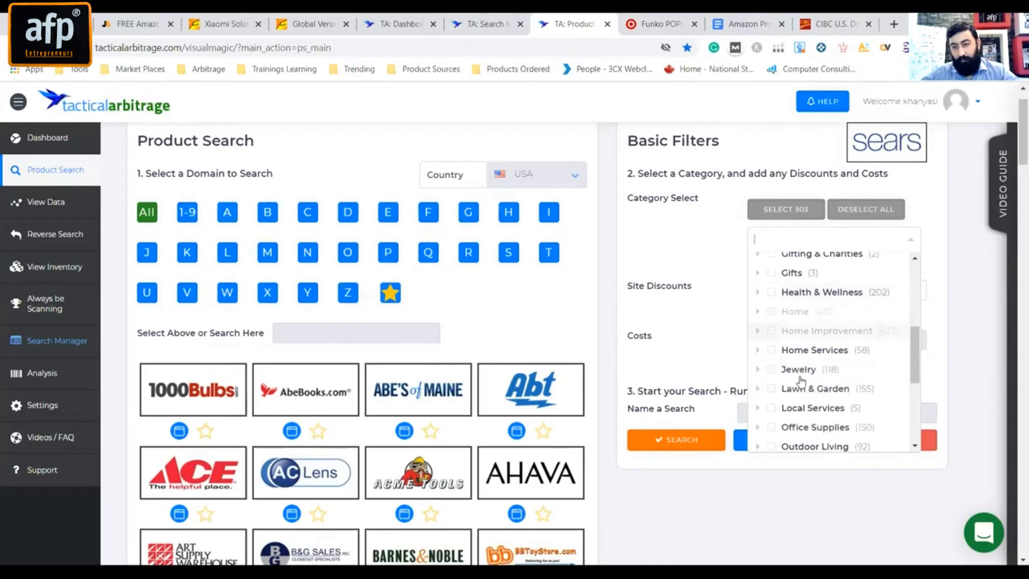
click(772, 368)
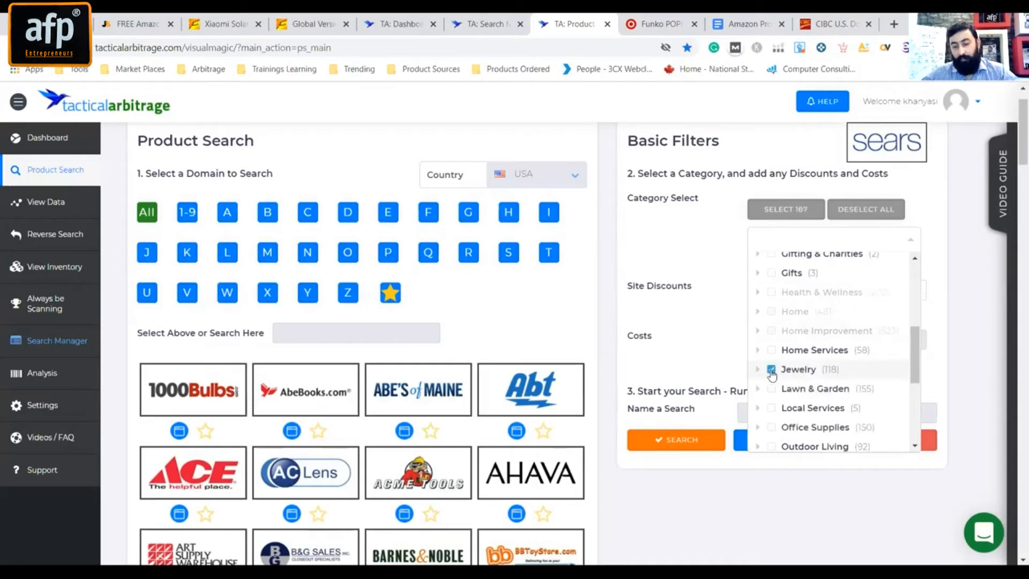
click(771, 369)
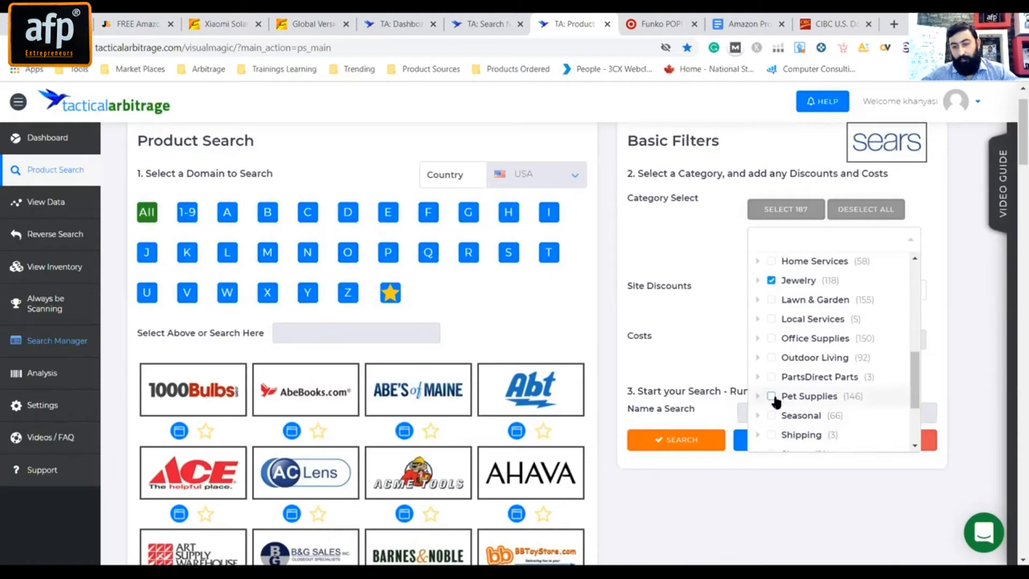
click(772, 396)
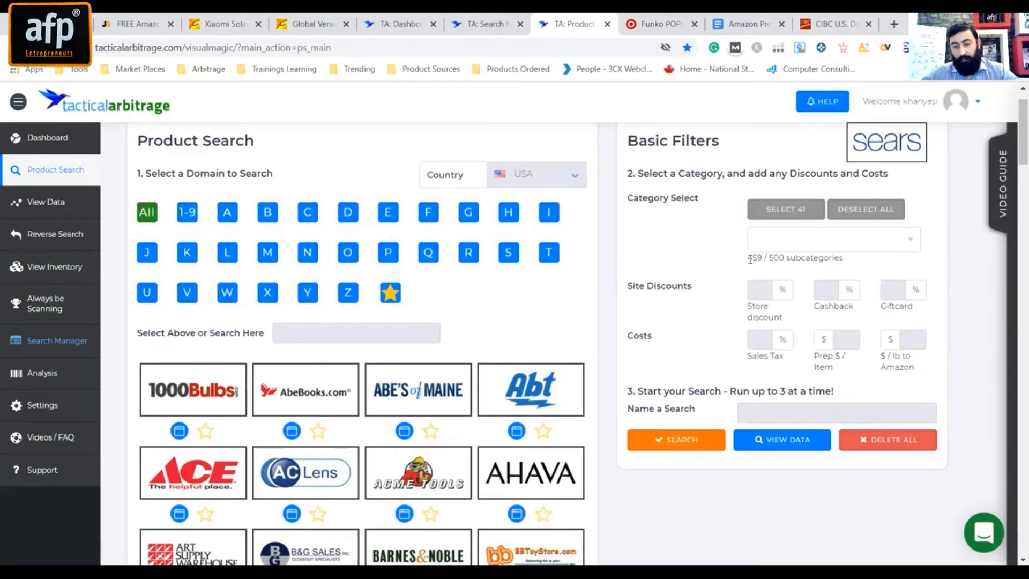
- Check the 459/500 subcategory count and start the Sears product search
double_click(794, 257)
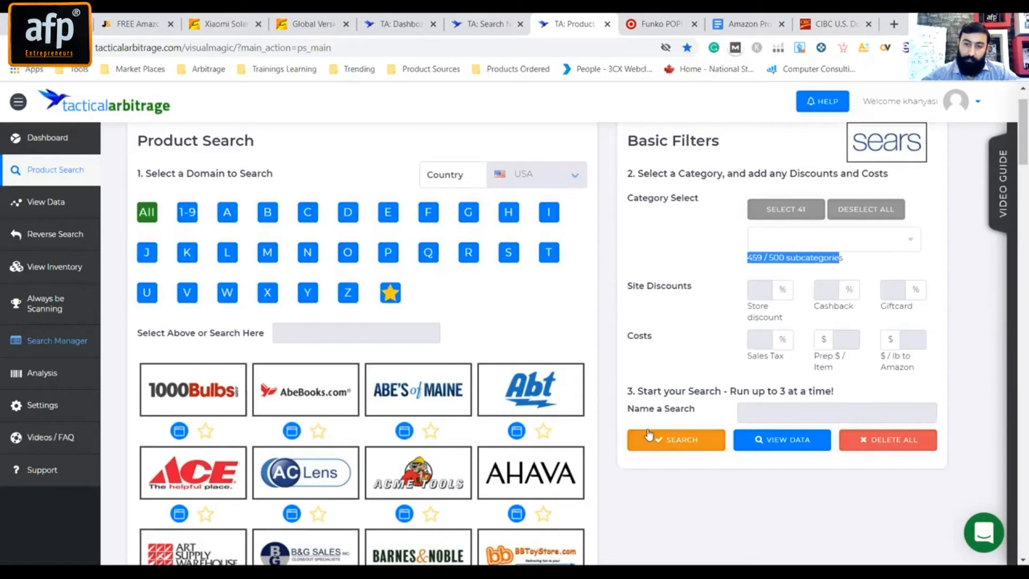
click(676, 439)
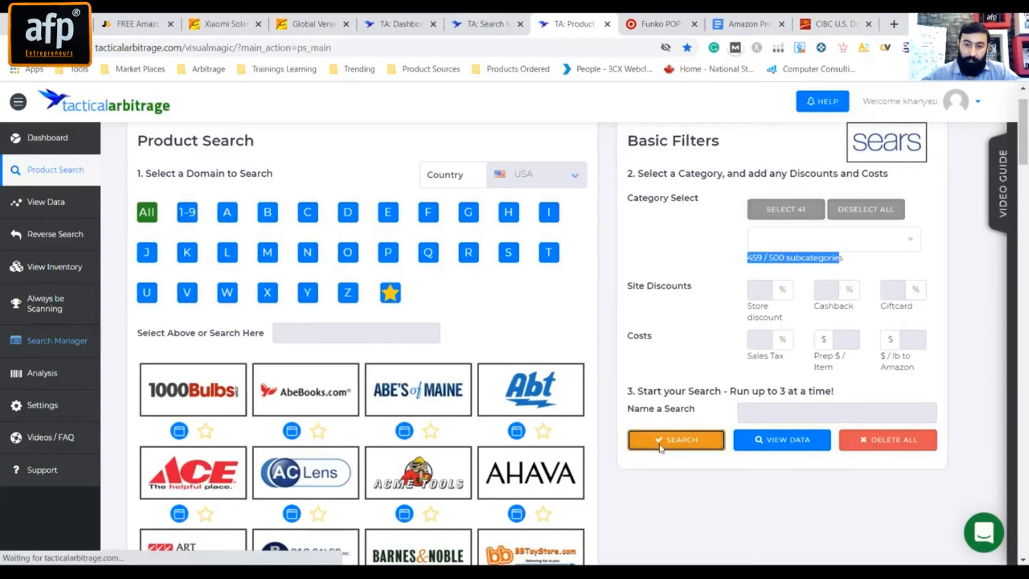
click(675, 439)
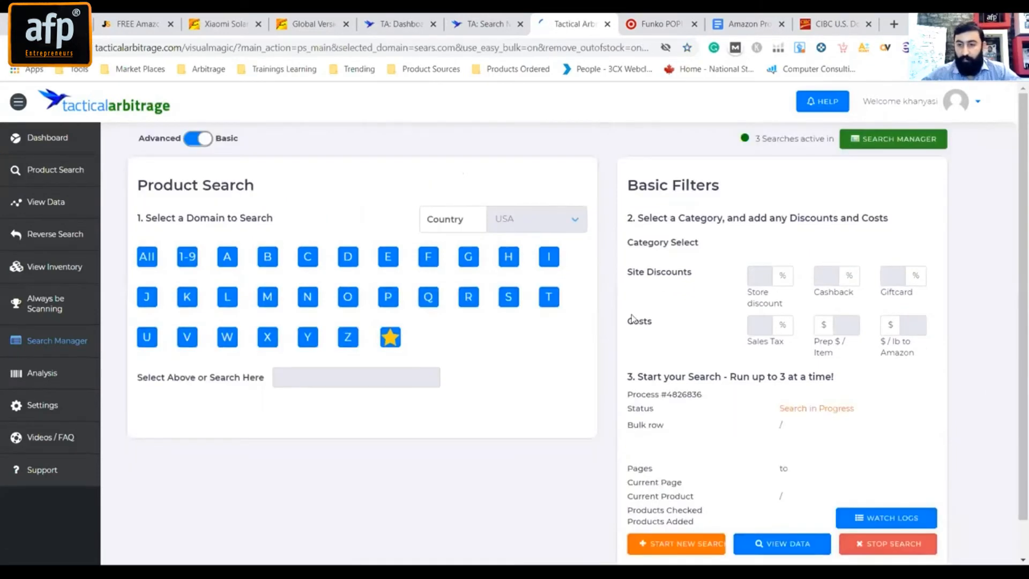
click(146, 256)
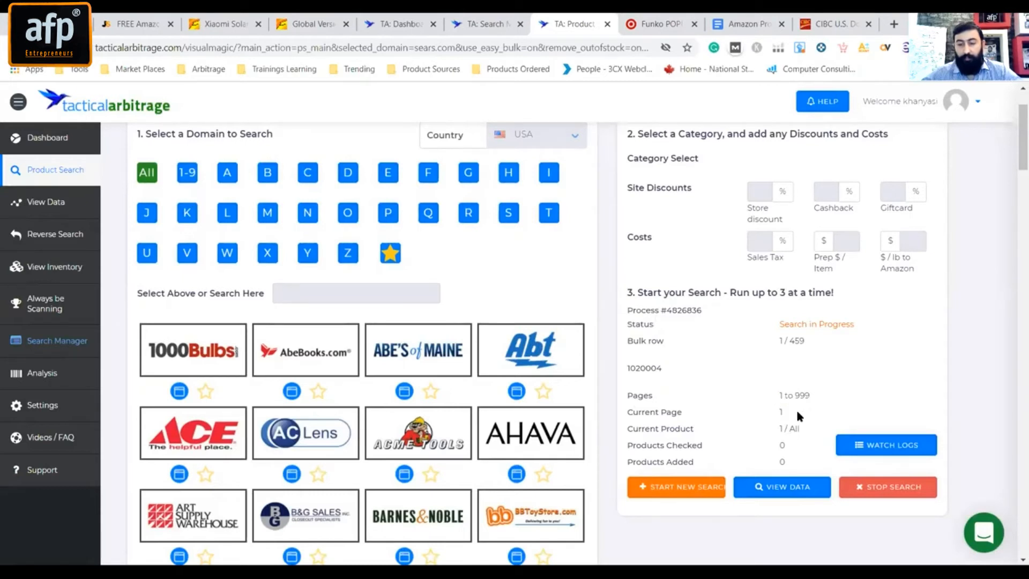
double_click(654, 411)
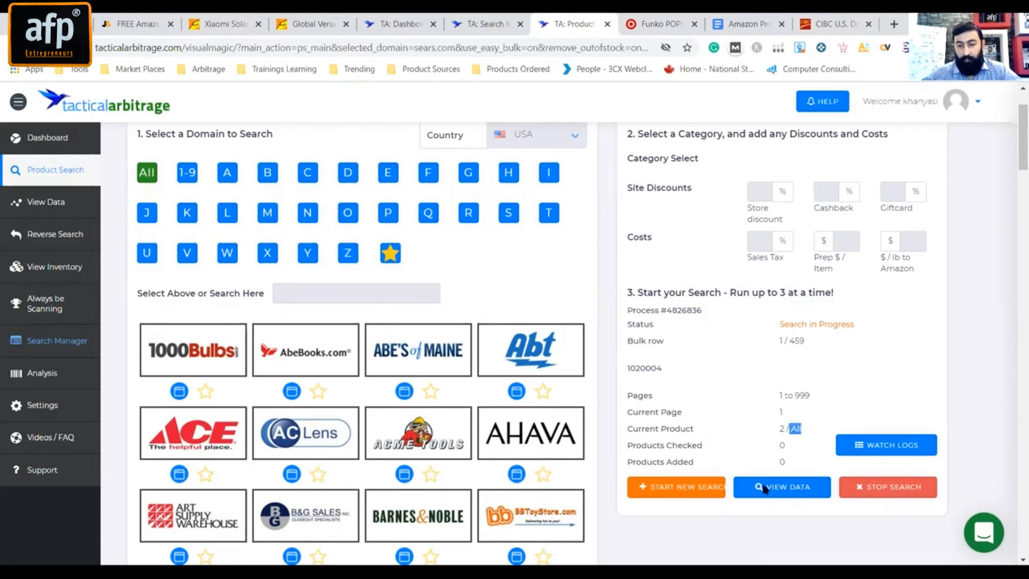
scroll(down, 3)
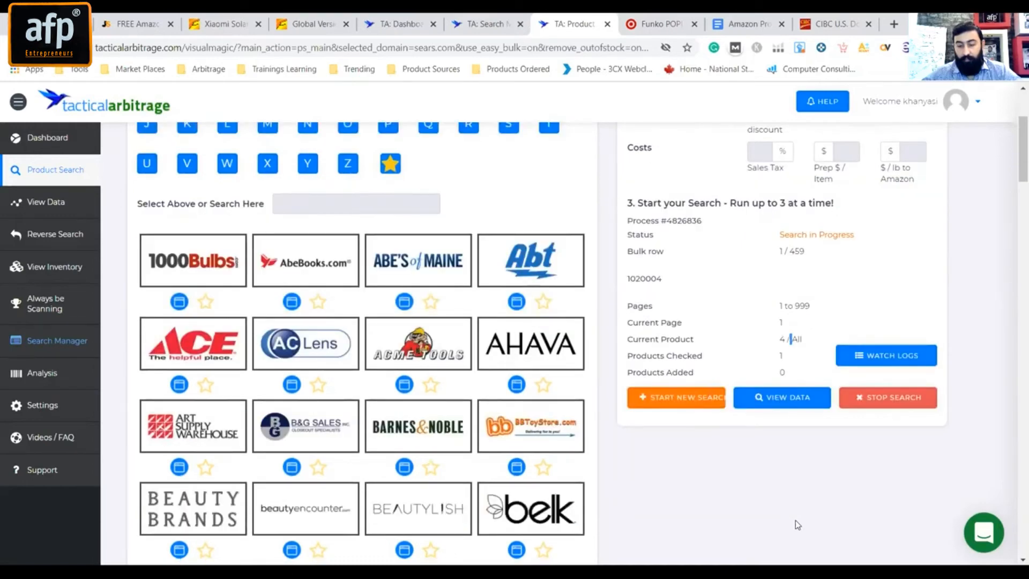
mouse_move(838, 503)
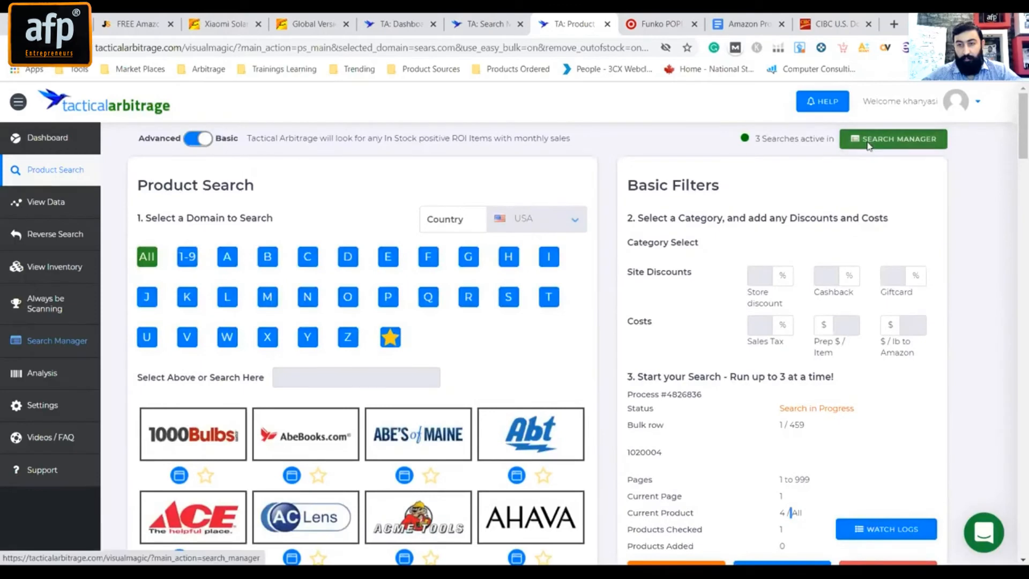
- Open Search Manager and scroll the queue to the Sears search beside Target and Halloween
click(892, 138)
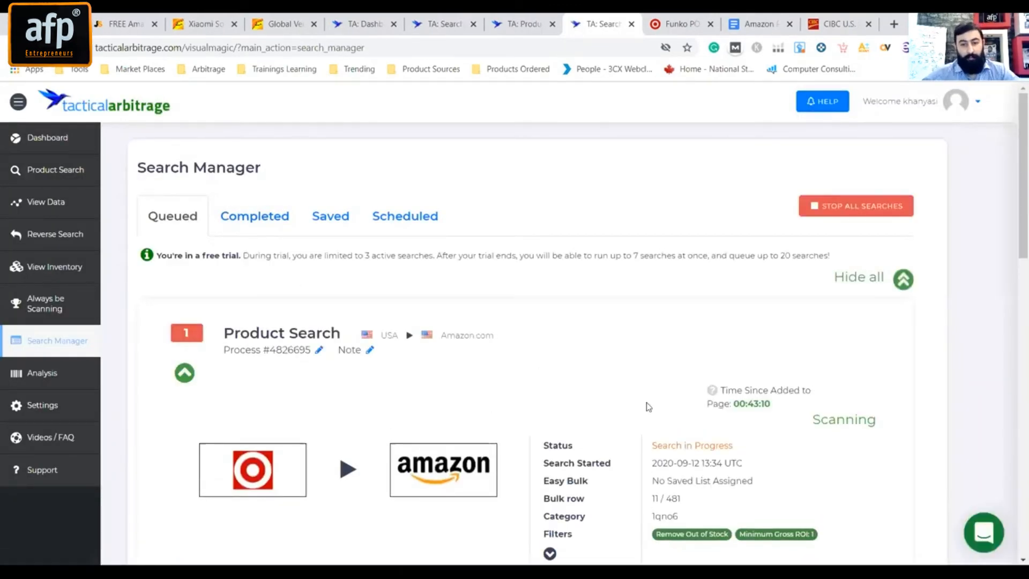
scroll(down, 3)
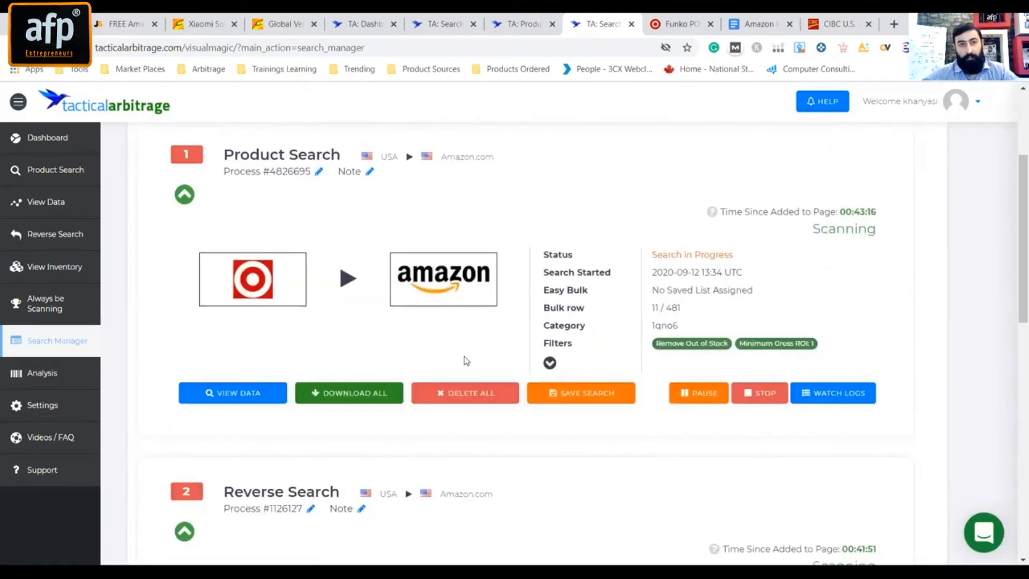
scroll(down, 3)
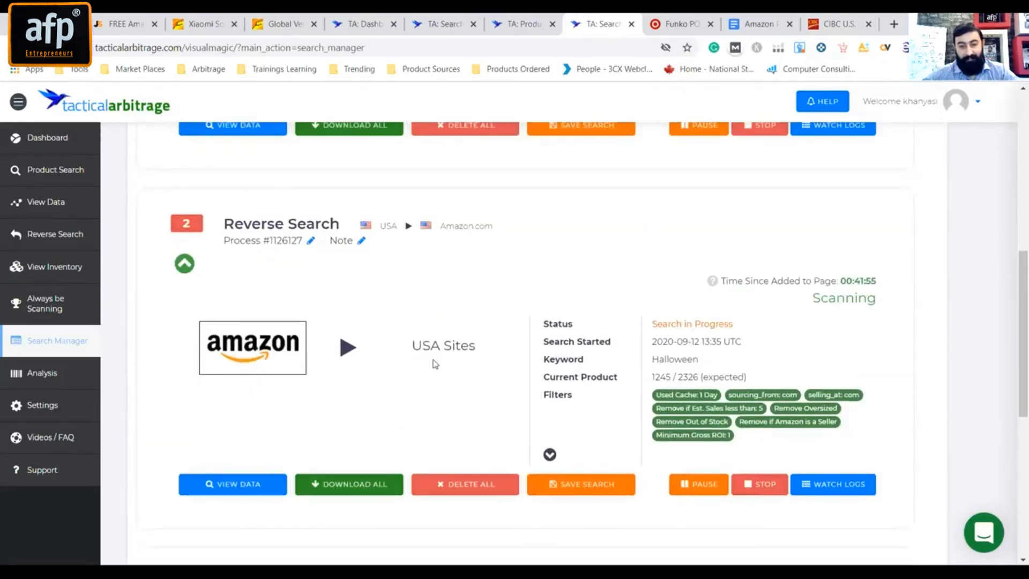
scroll(down, 3)
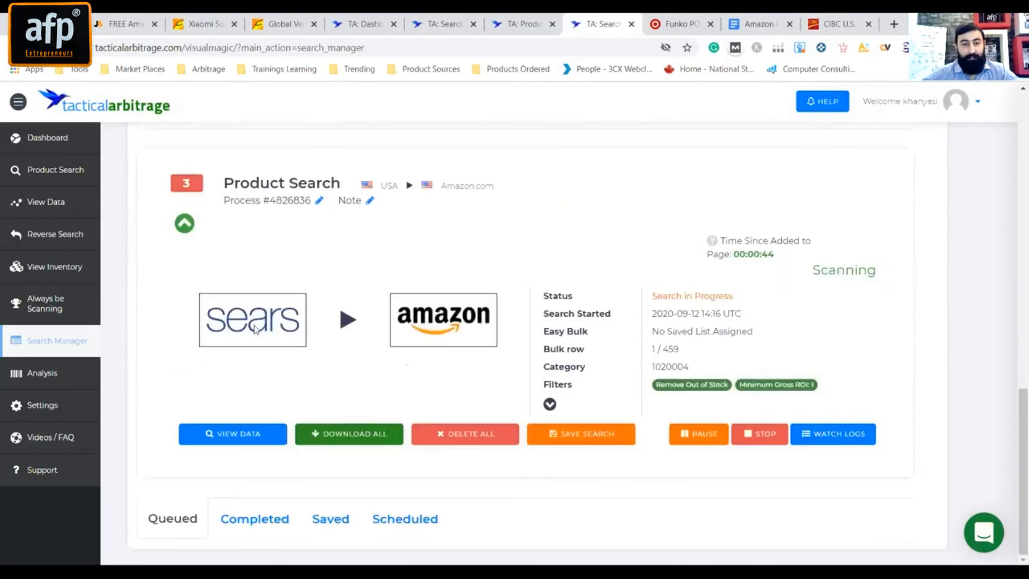
mouse_move(459, 331)
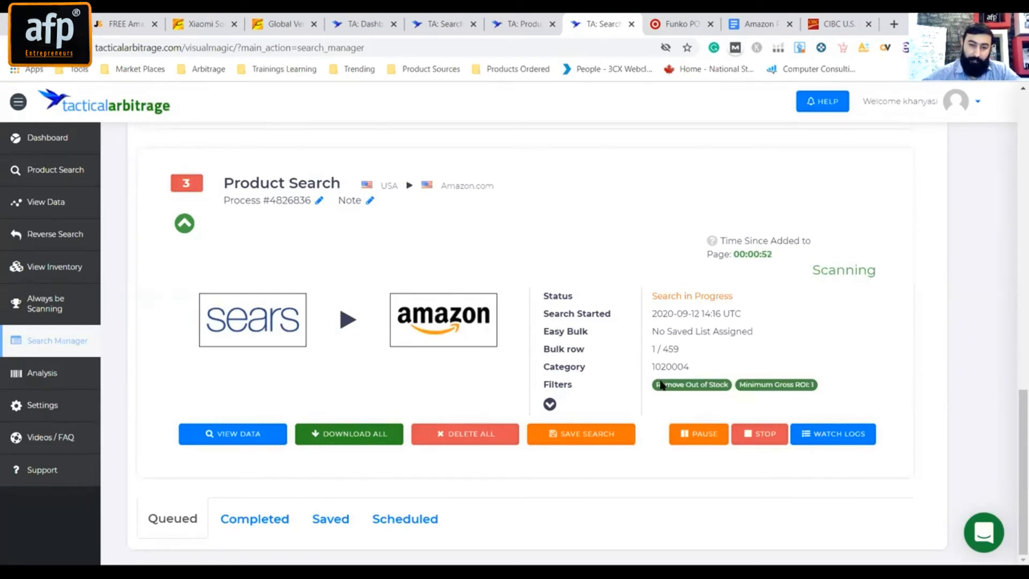
mouse_move(654, 402)
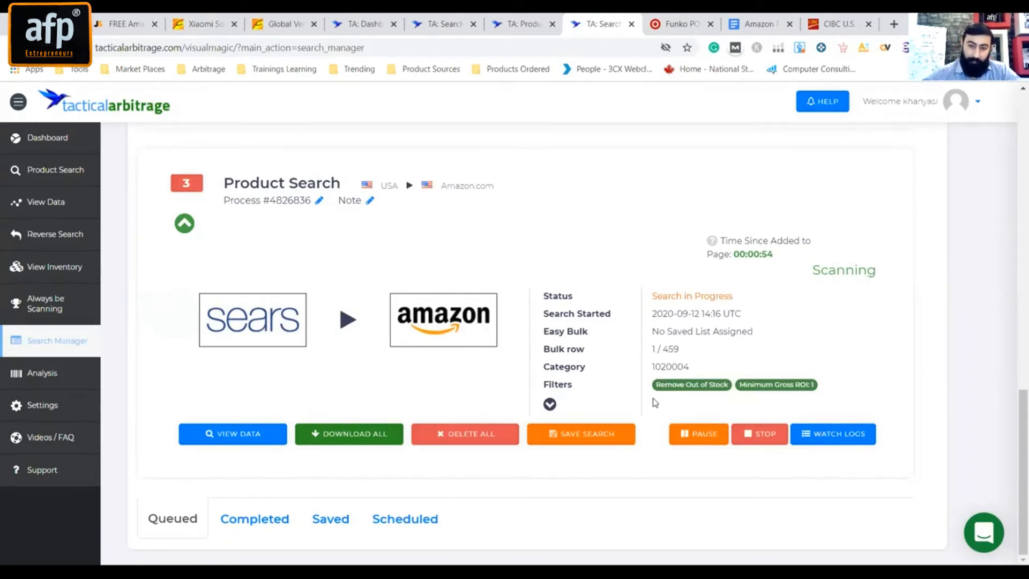